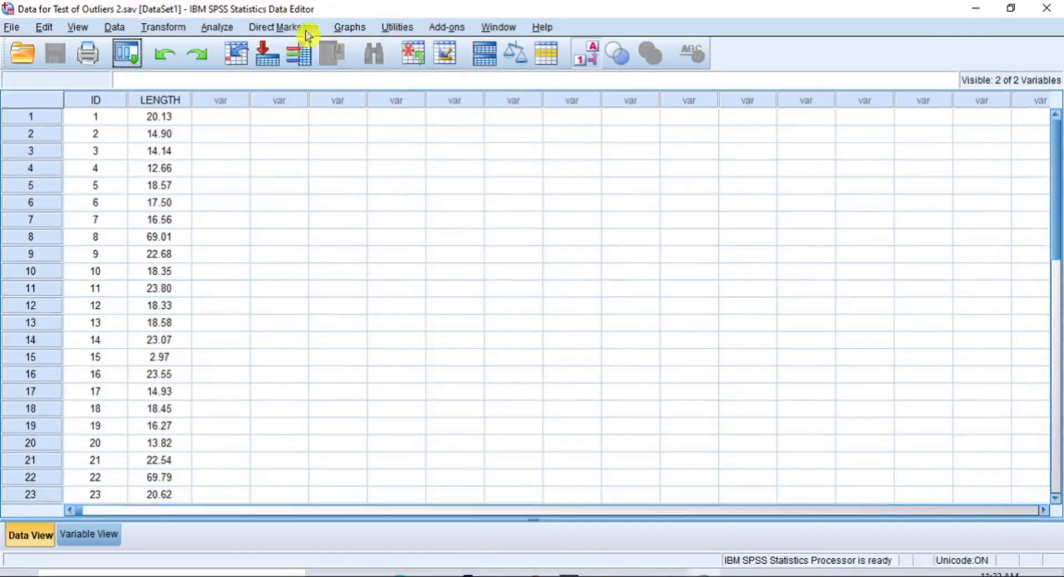
Launch Chart Builder from the Graphs menu, bringing up its measurement-level notice.
click(349, 27)
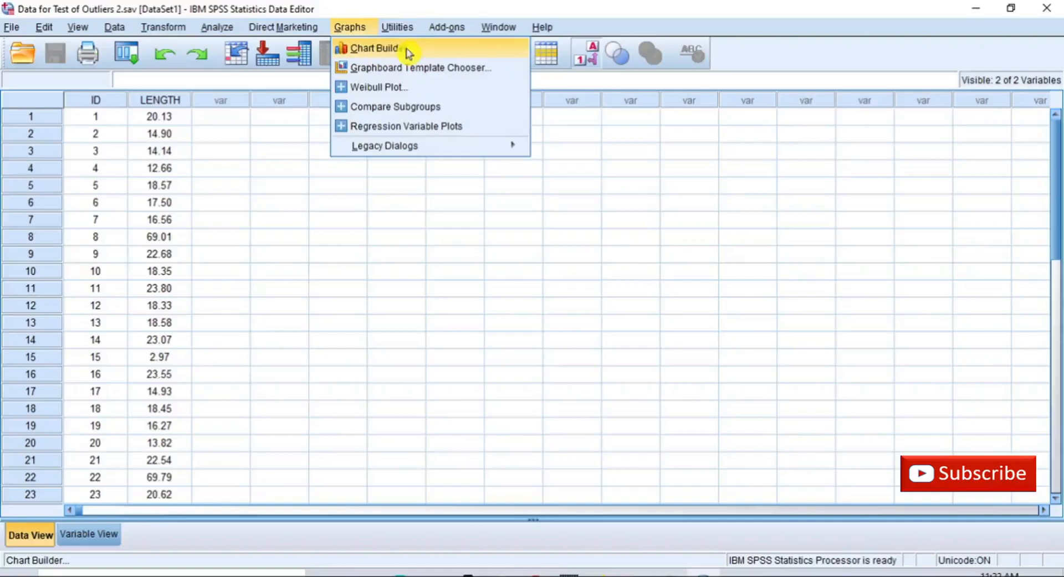
click(375, 48)
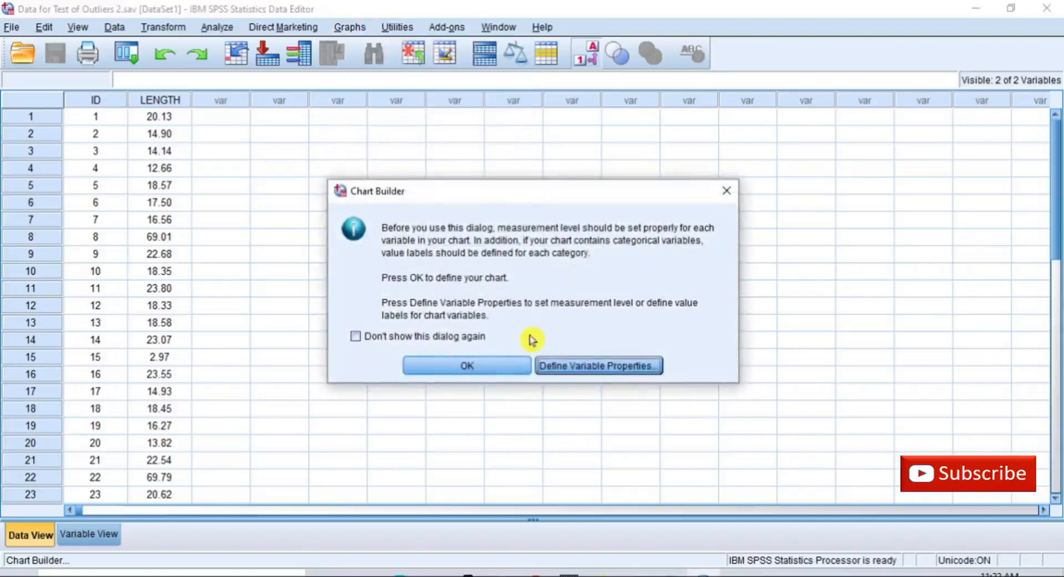
mouse_move(526, 340)
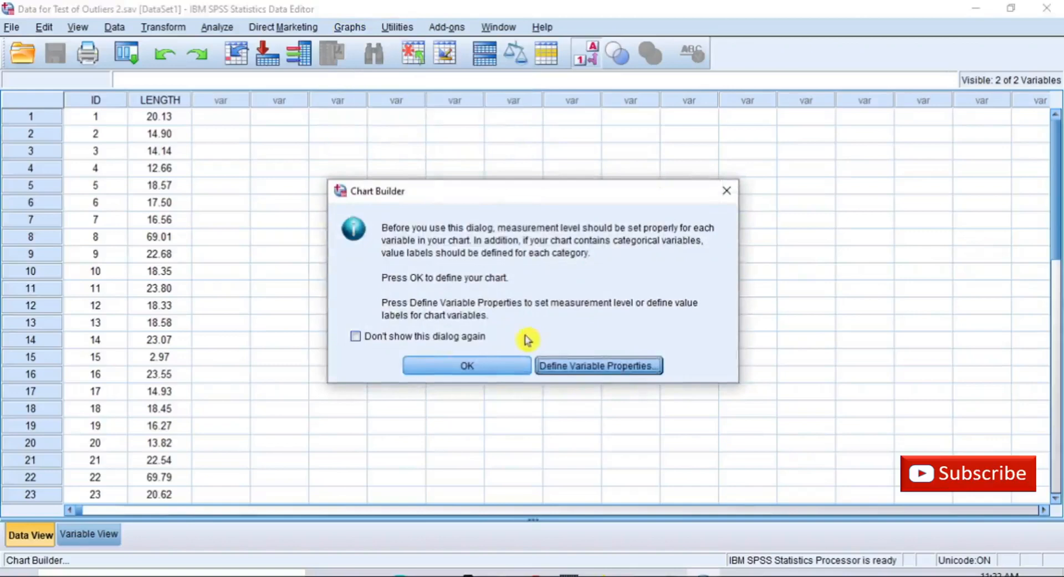
mouse_move(494, 330)
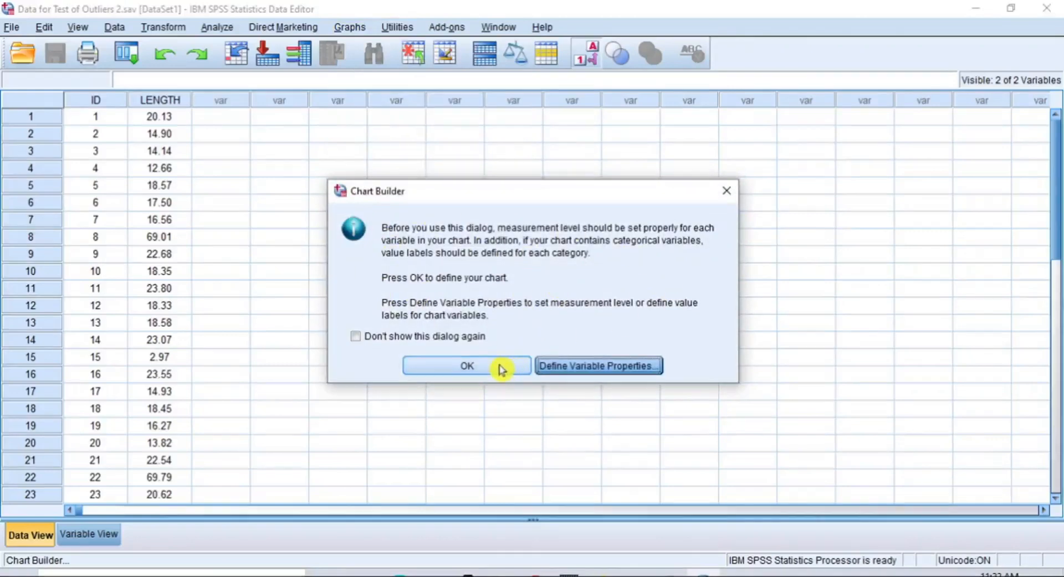
Define a Simple Scatter with Length (cm) on the Y-axis and Observations on the X-axis.
click(466, 366)
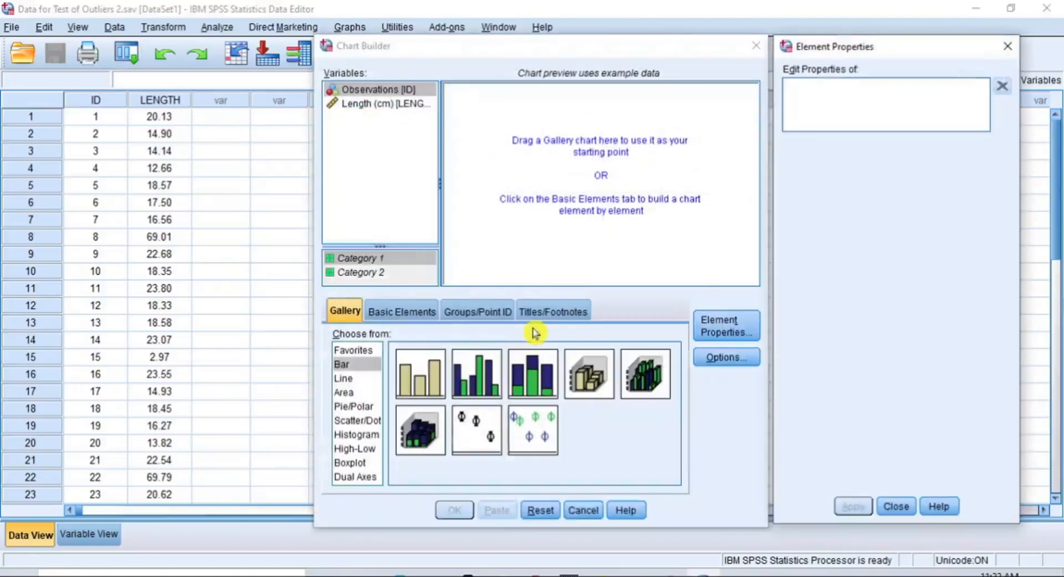
mouse_move(495, 214)
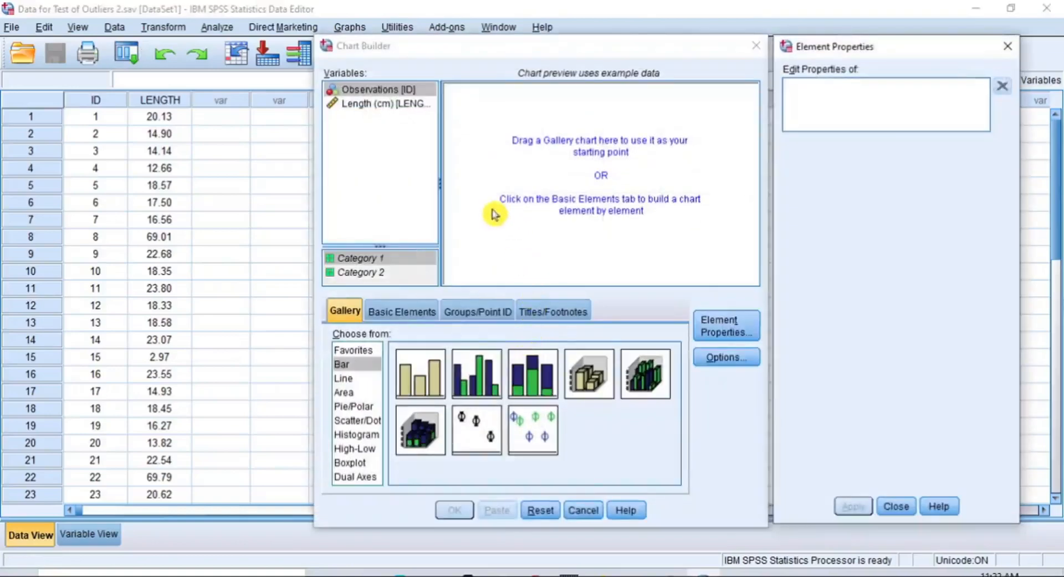
mouse_move(354, 449)
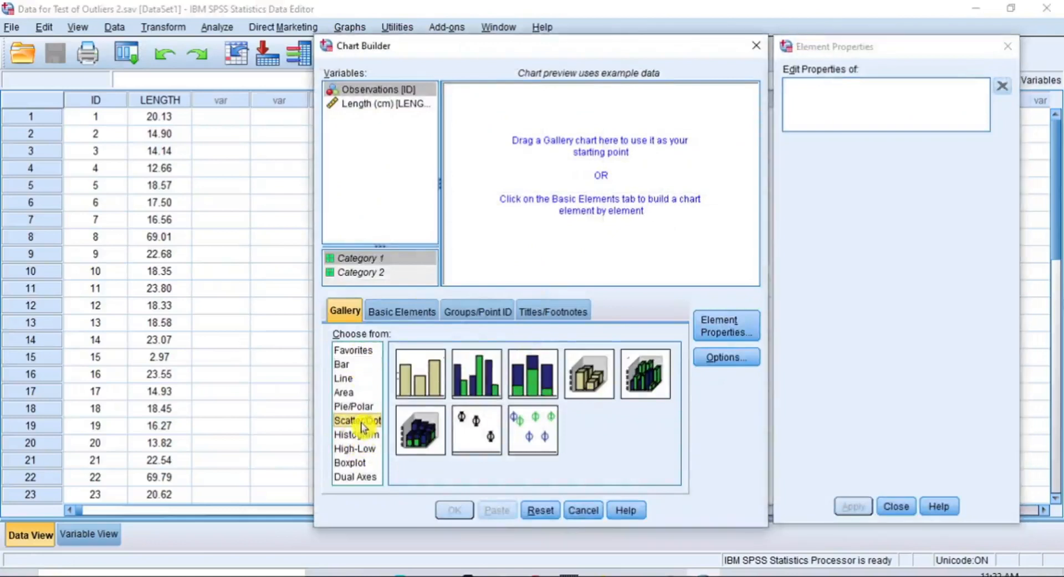
click(356, 421)
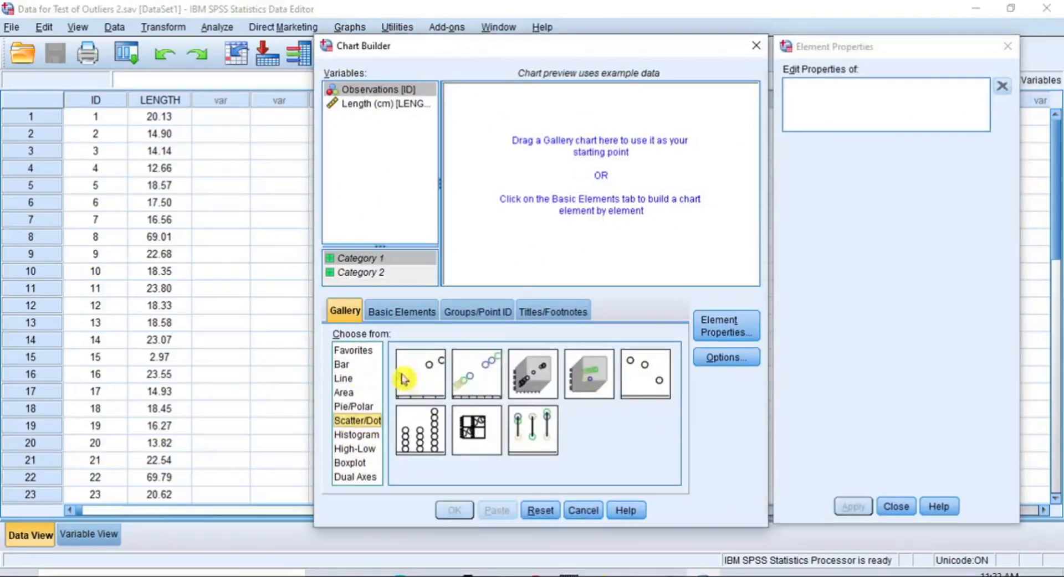
mouse_move(417, 377)
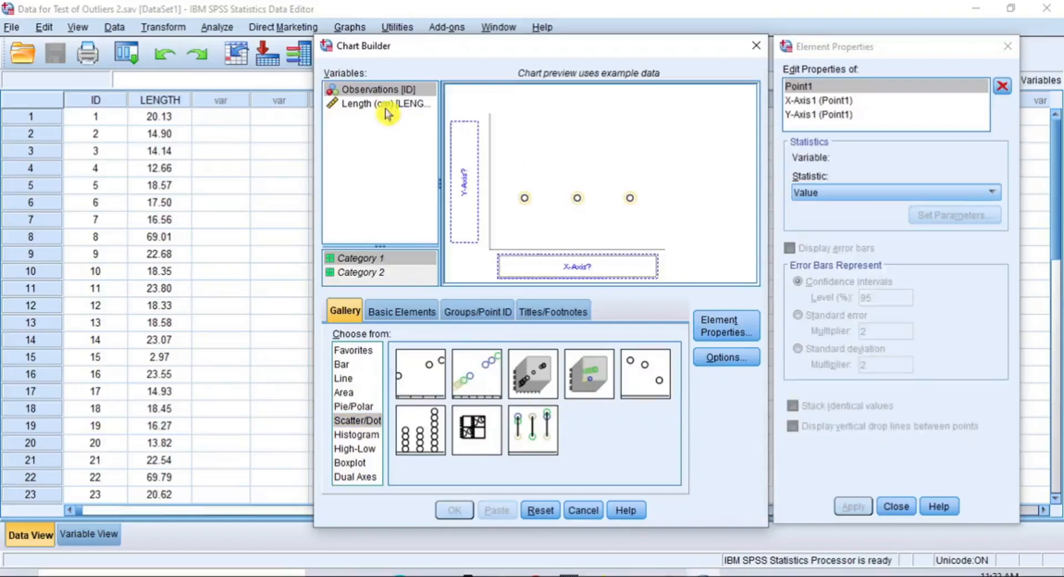
mouse_move(378, 115)
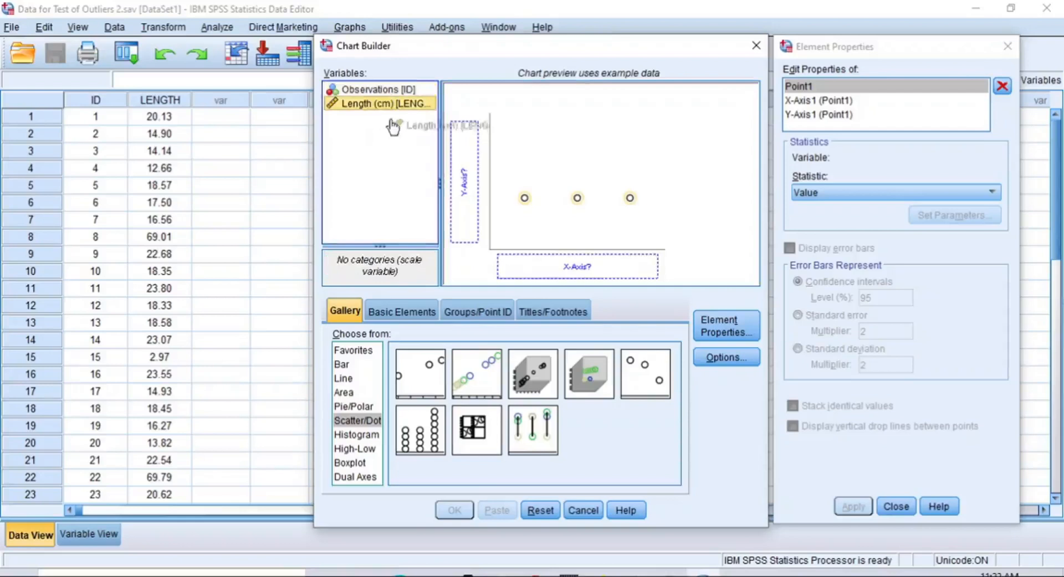
drag(378, 104, 463, 184)
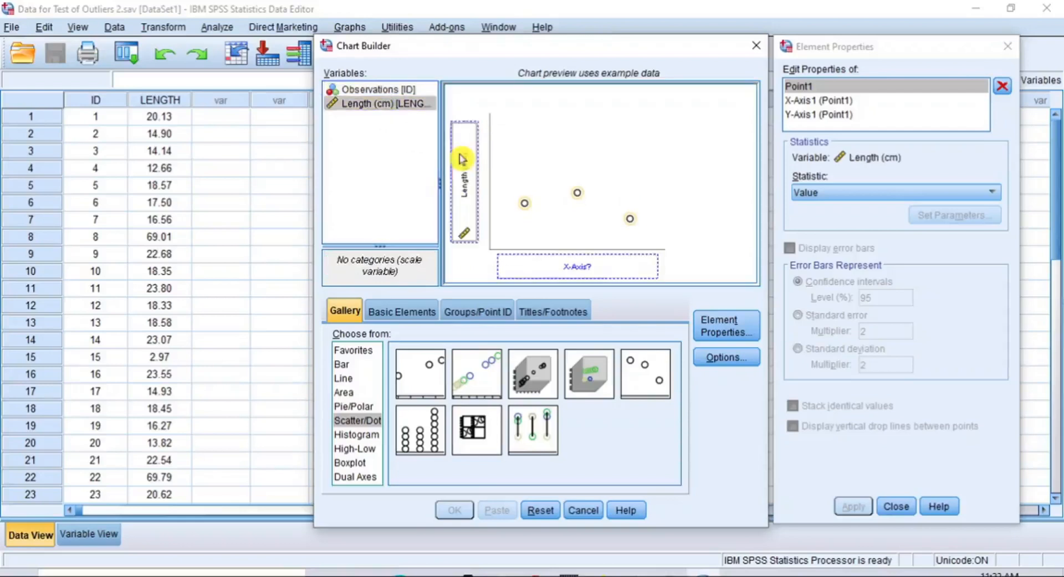
mouse_move(381, 94)
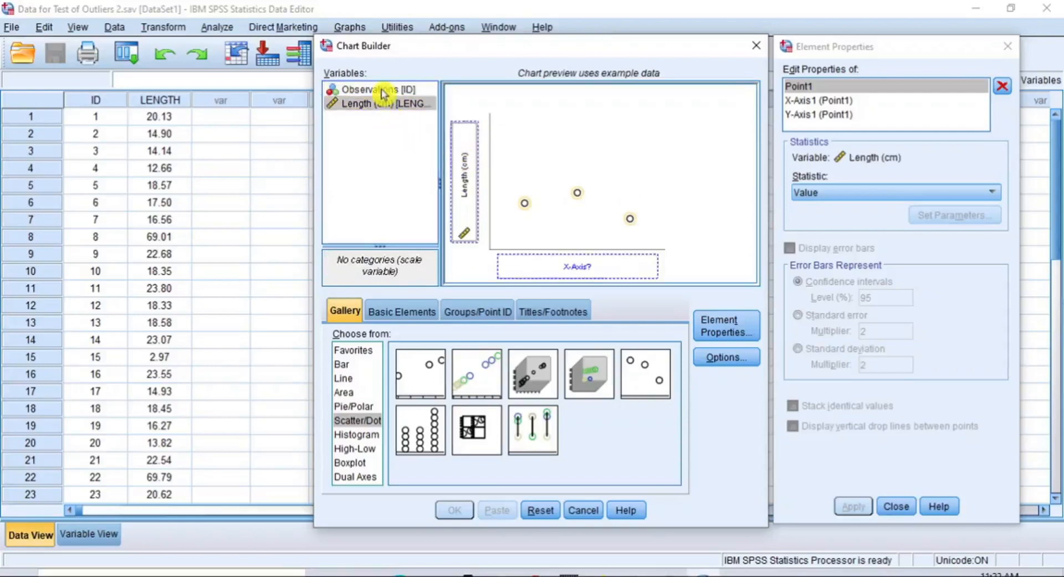
click(383, 89)
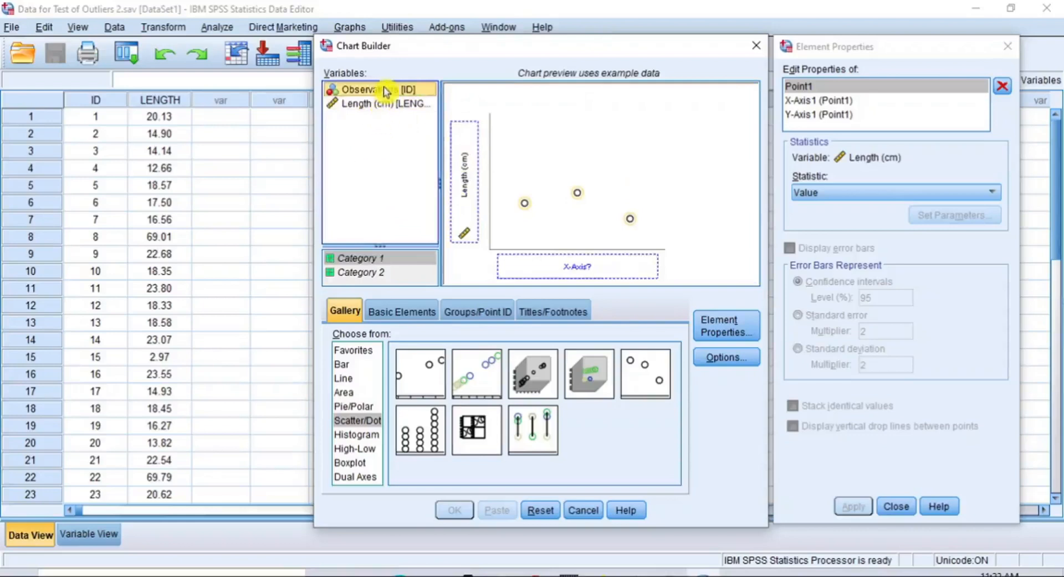
drag(380, 89, 577, 265)
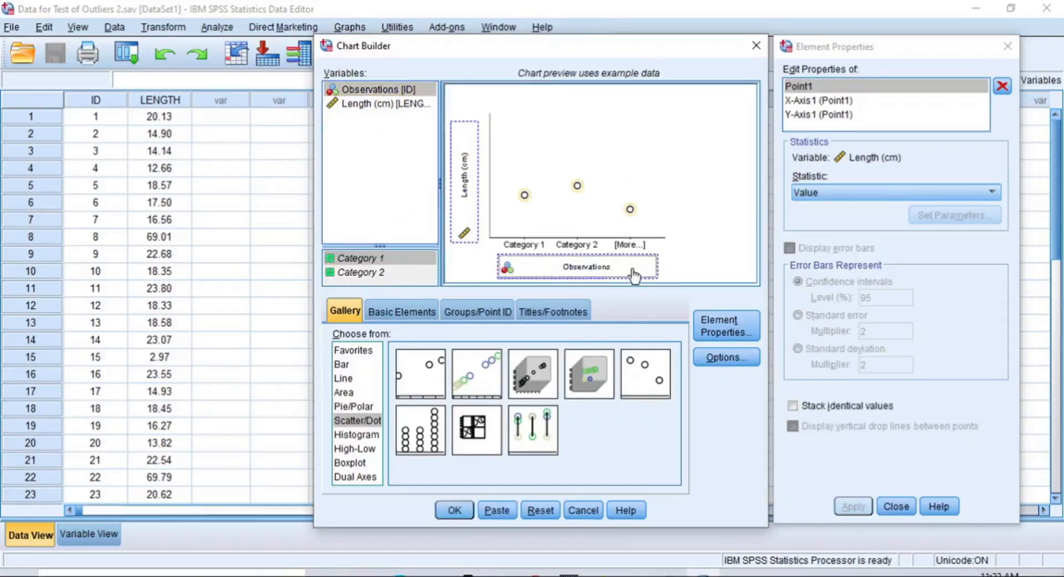
mouse_move(641, 270)
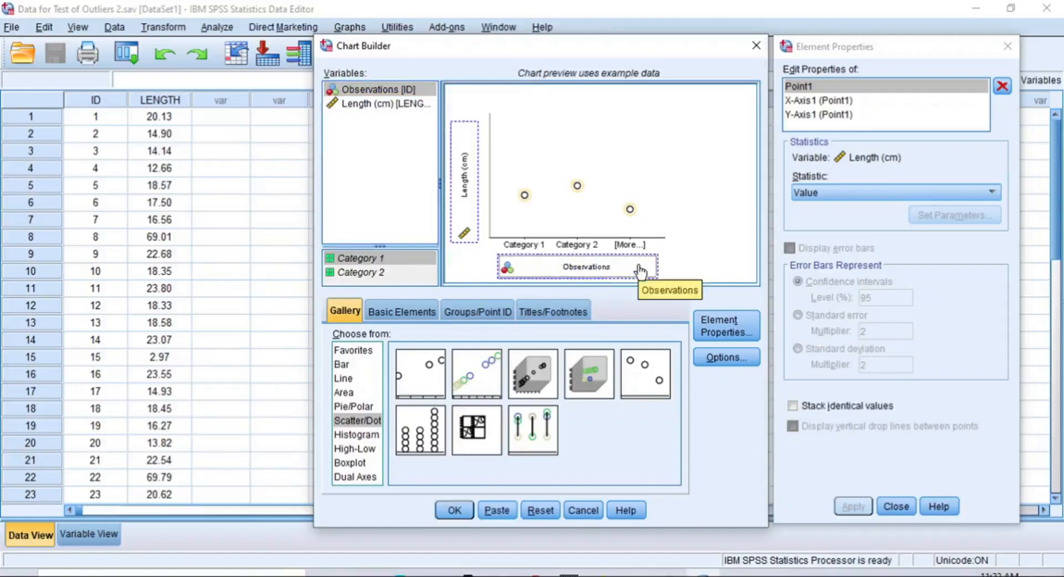
mouse_move(469, 520)
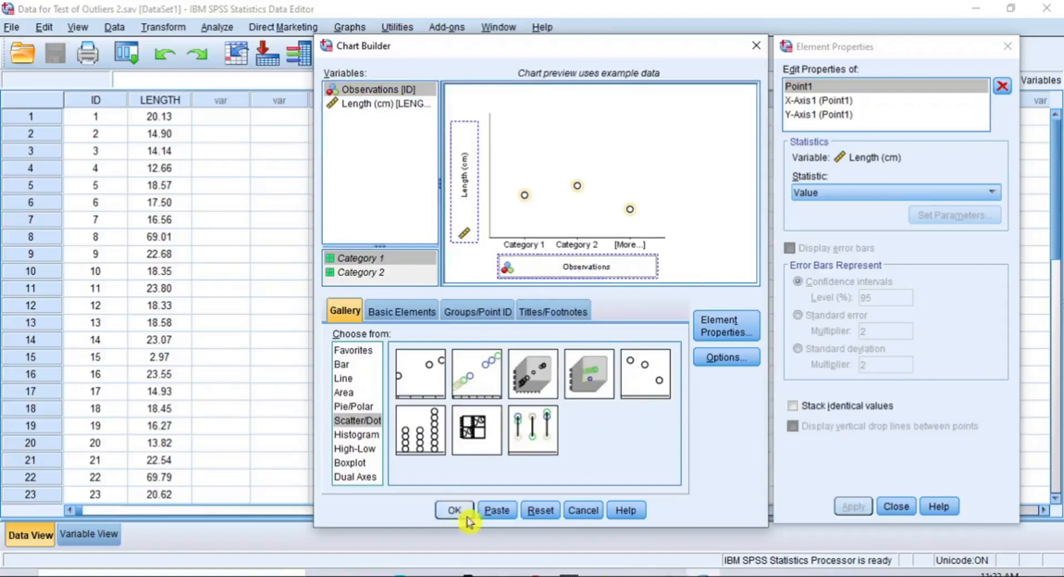
Generate the Length vs Observations scatterplot in the Output Viewer.
click(453, 510)
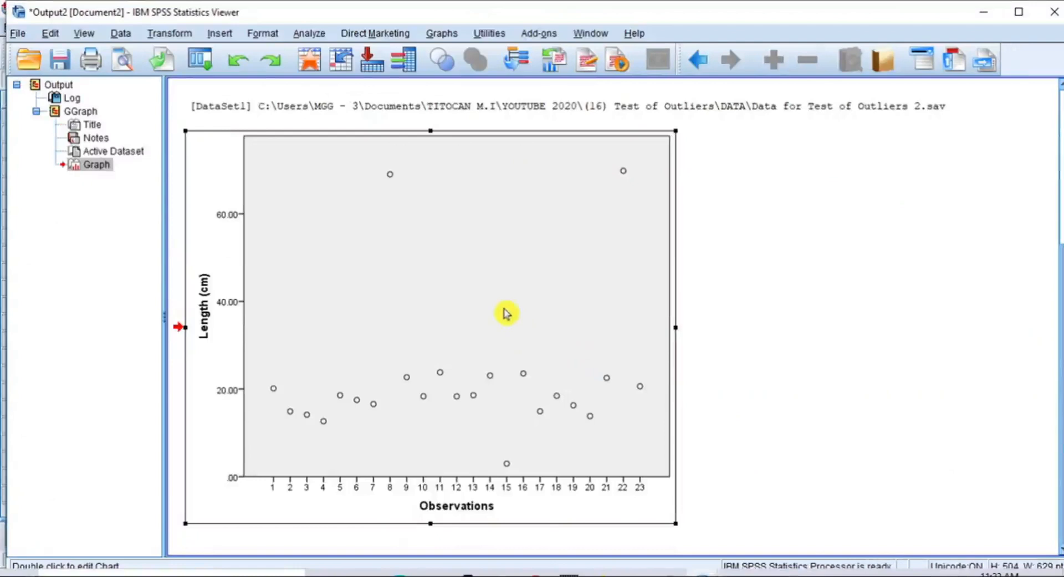
Edit the scatterplot to label every point with its case number, exposing cases 8 and 22.
double_click(505, 312)
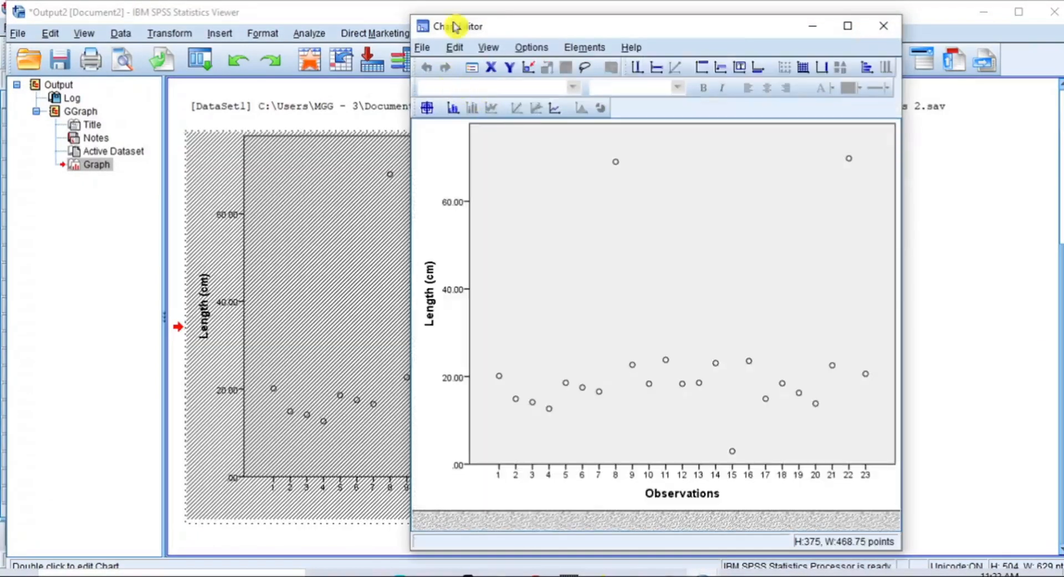
mouse_move(581, 341)
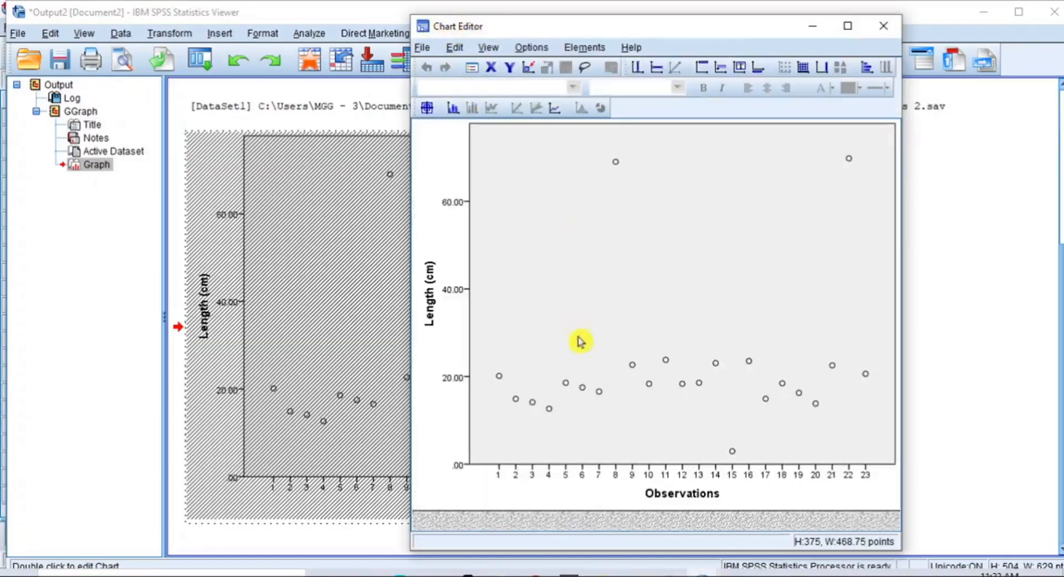
mouse_move(453, 109)
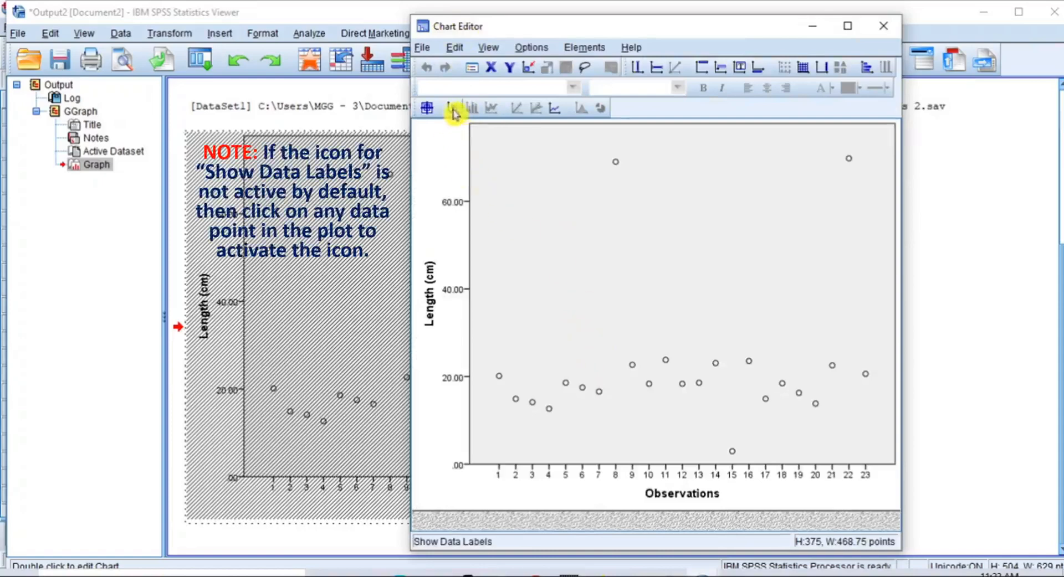
mouse_move(454, 108)
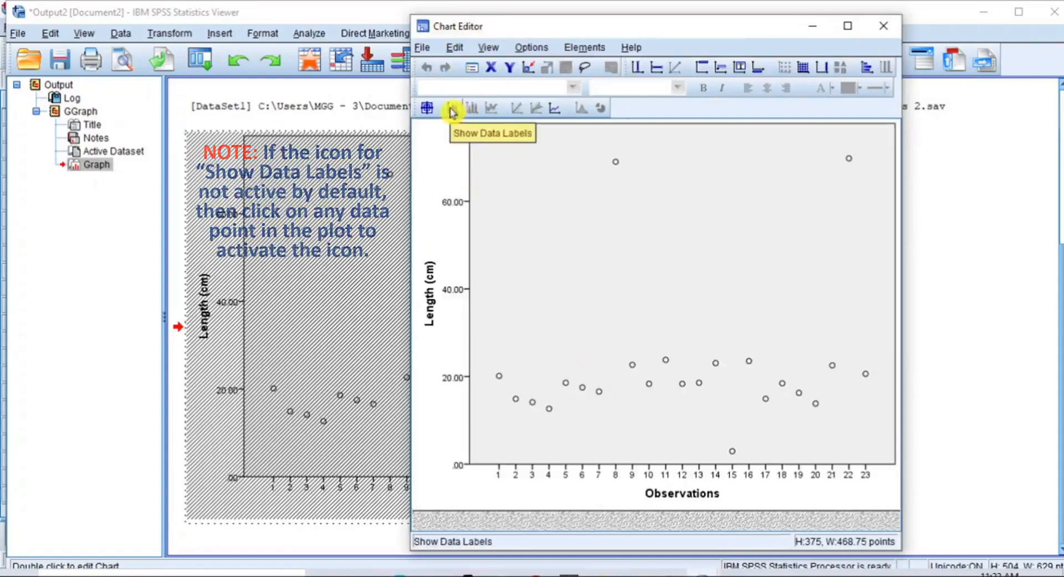
click(453, 108)
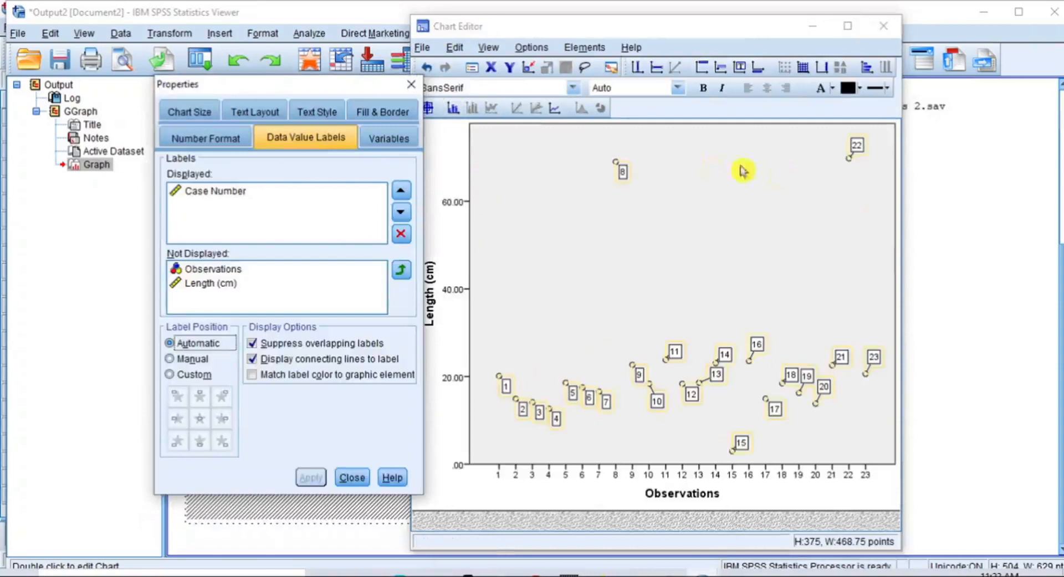
mouse_move(858, 248)
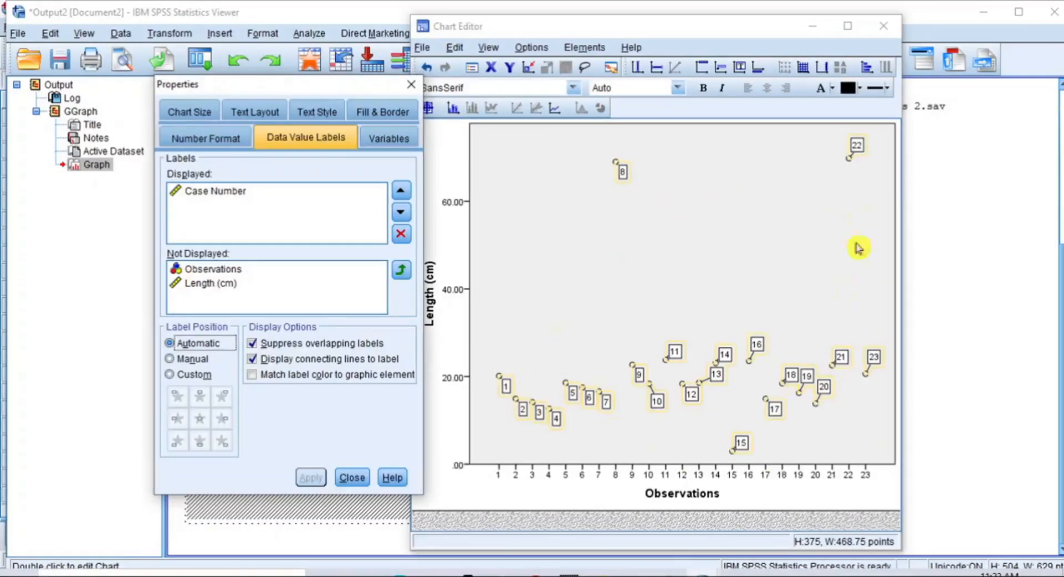
mouse_move(780, 407)
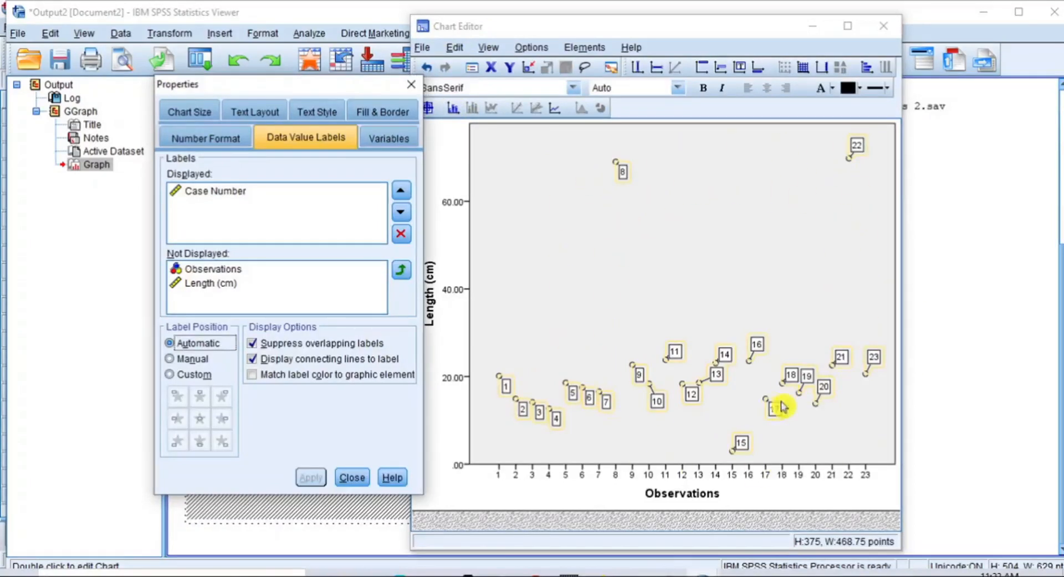
click(351, 477)
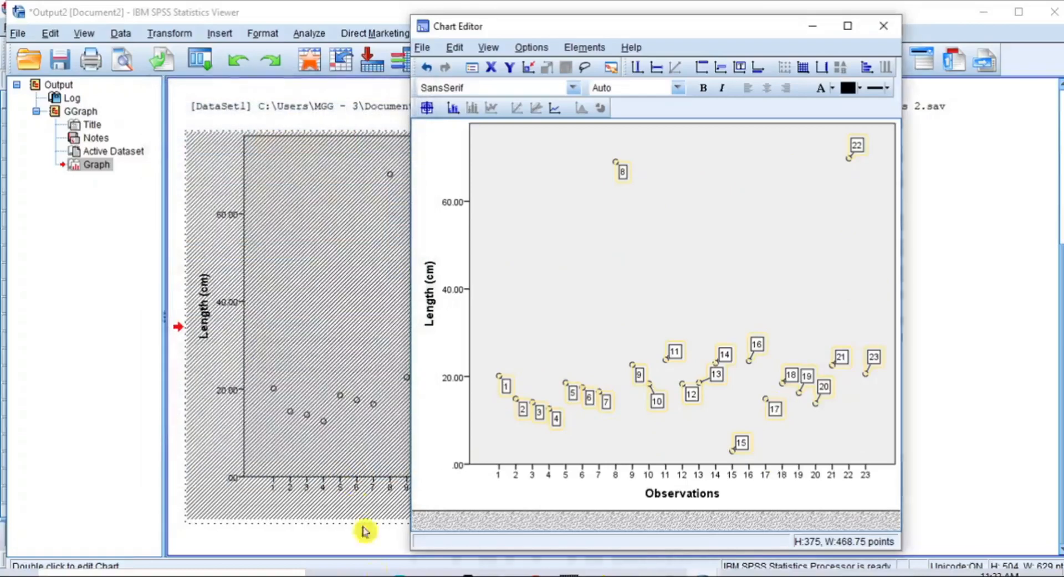
mouse_move(884, 27)
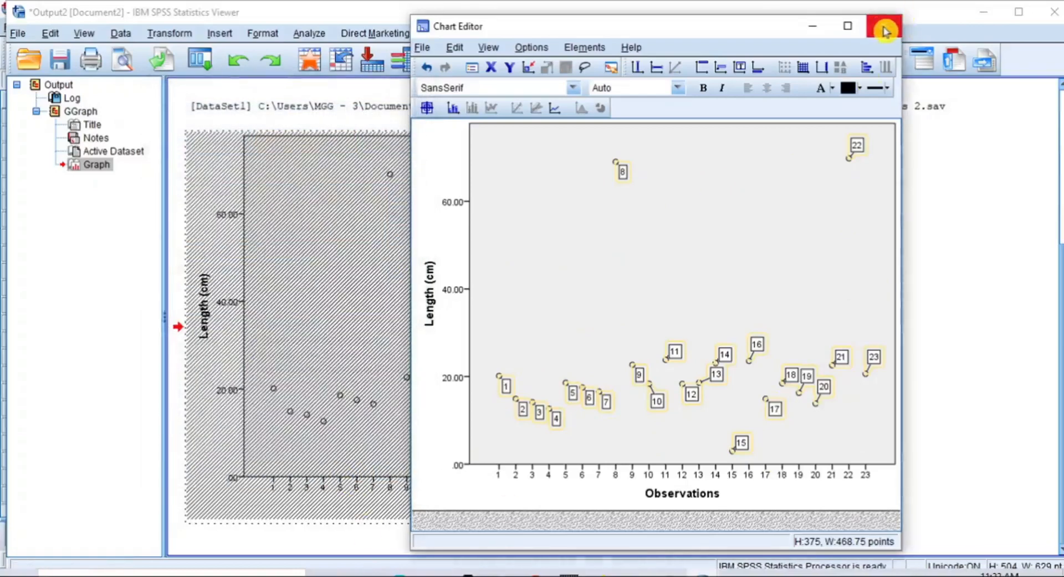
click(884, 31)
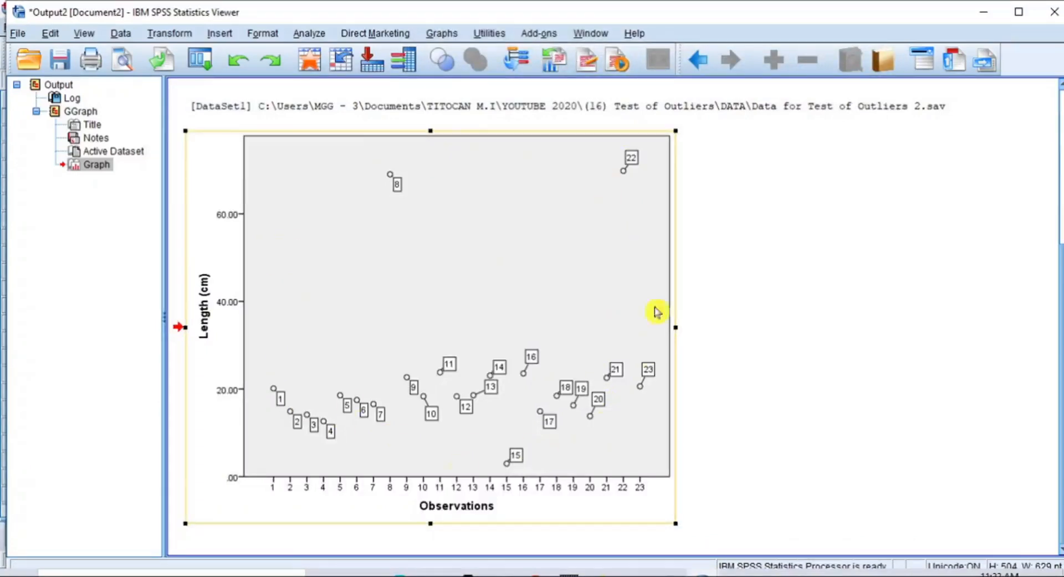
click(750, 524)
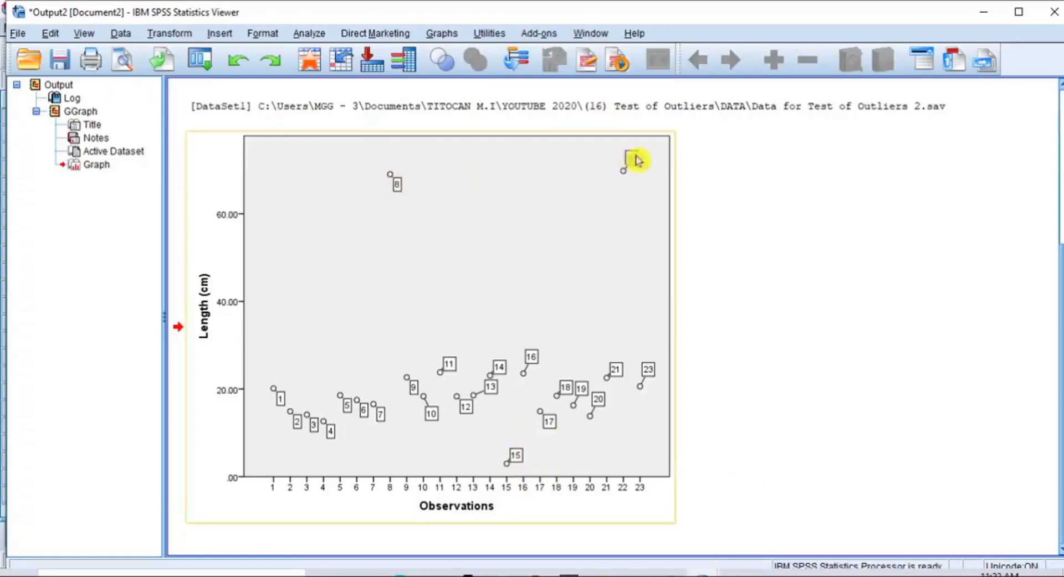
mouse_move(828, 360)
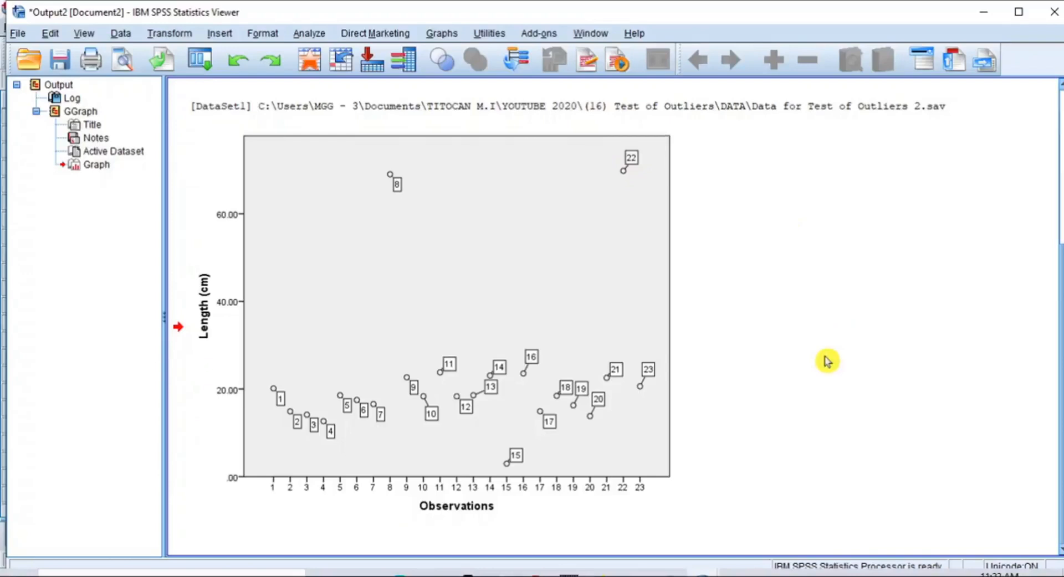
click(514, 470)
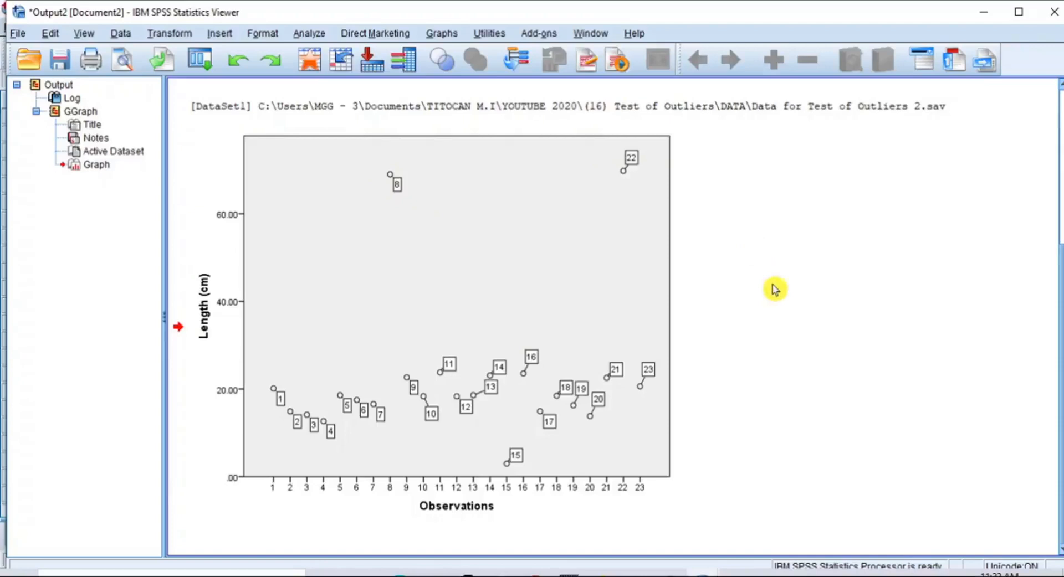
click(506, 446)
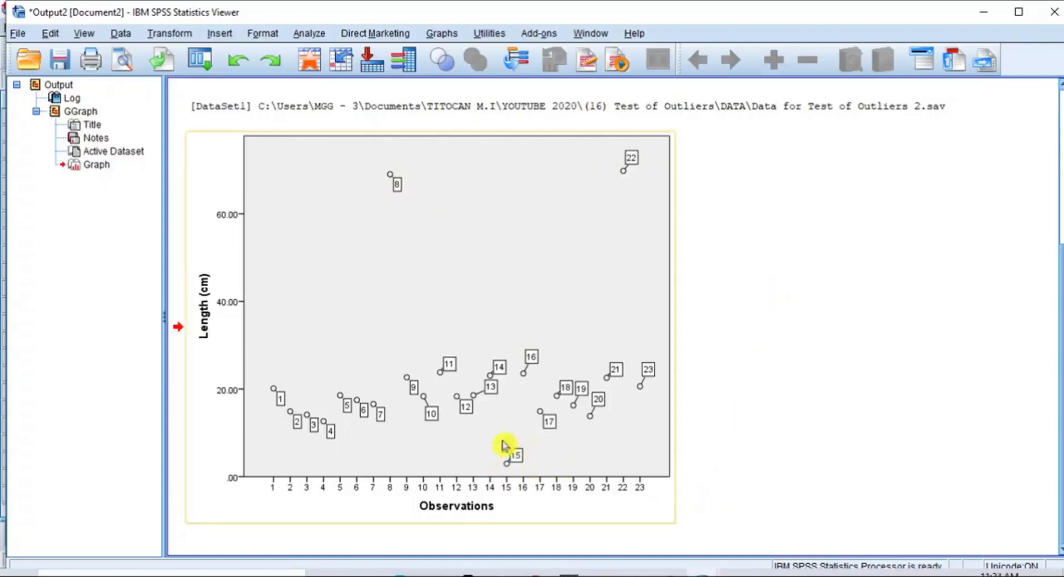
mouse_move(508, 454)
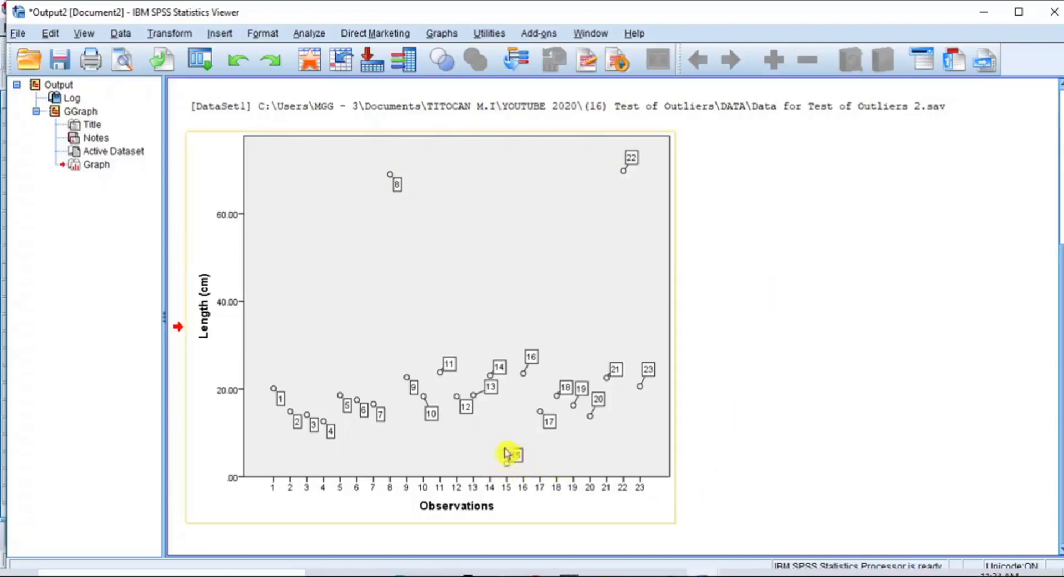
mouse_move(422, 193)
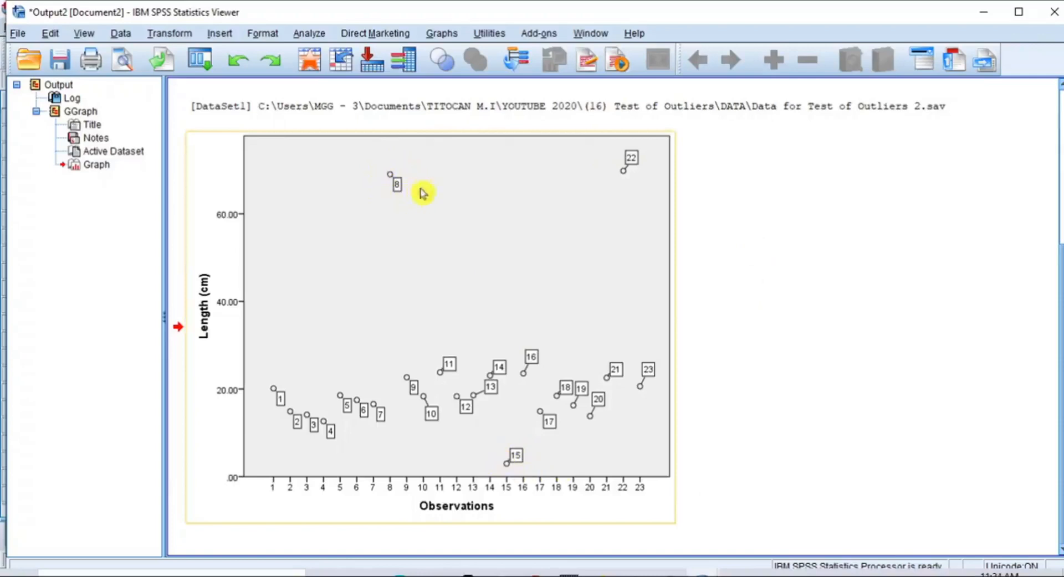
mouse_move(626, 178)
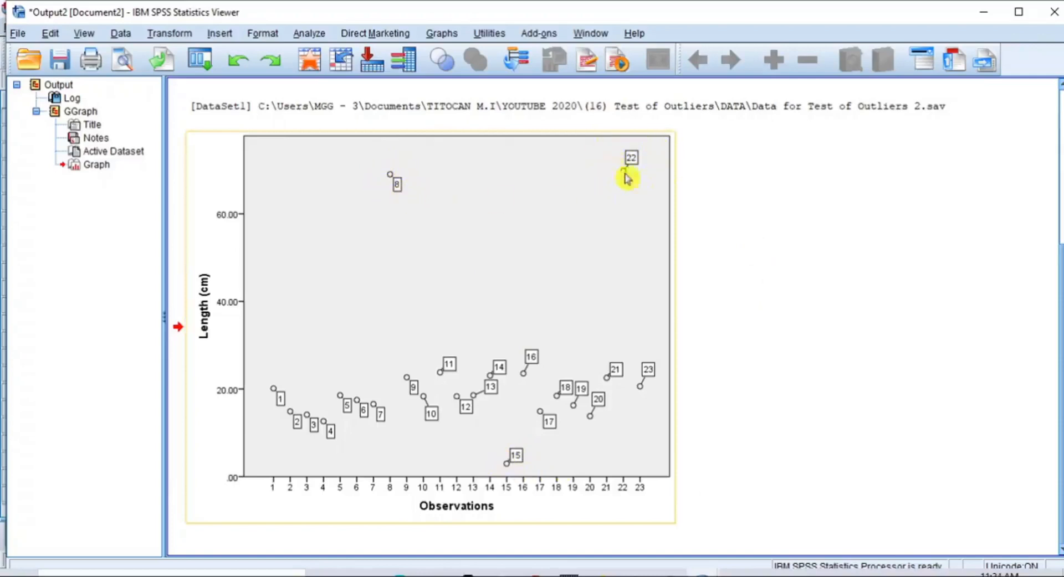
mouse_move(746, 510)
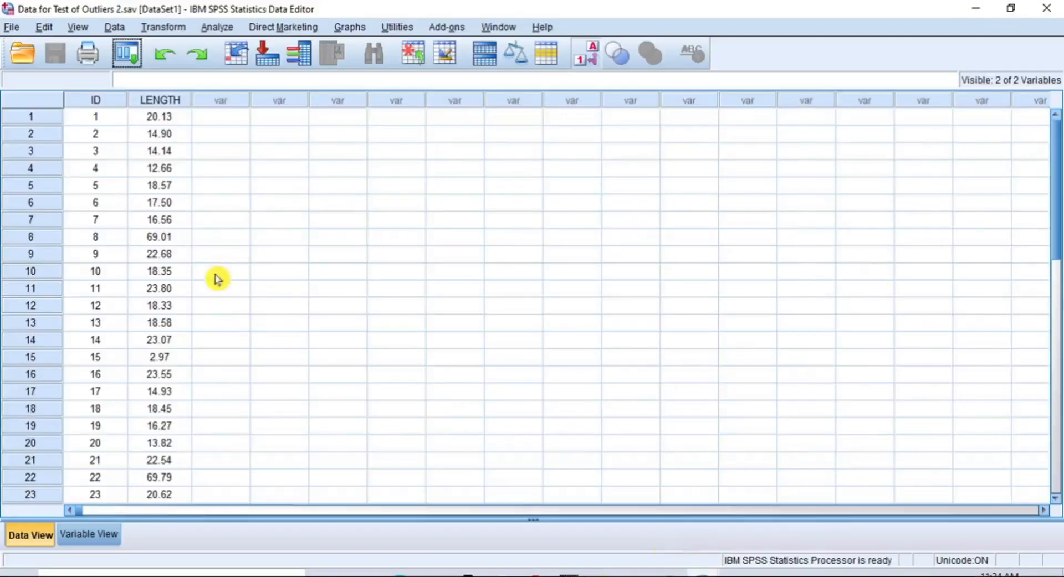
Inspect cases 8, 15 and 22 in the Data Editor, with lengths 69.01, 2.97 and 69.79.
click(94, 237)
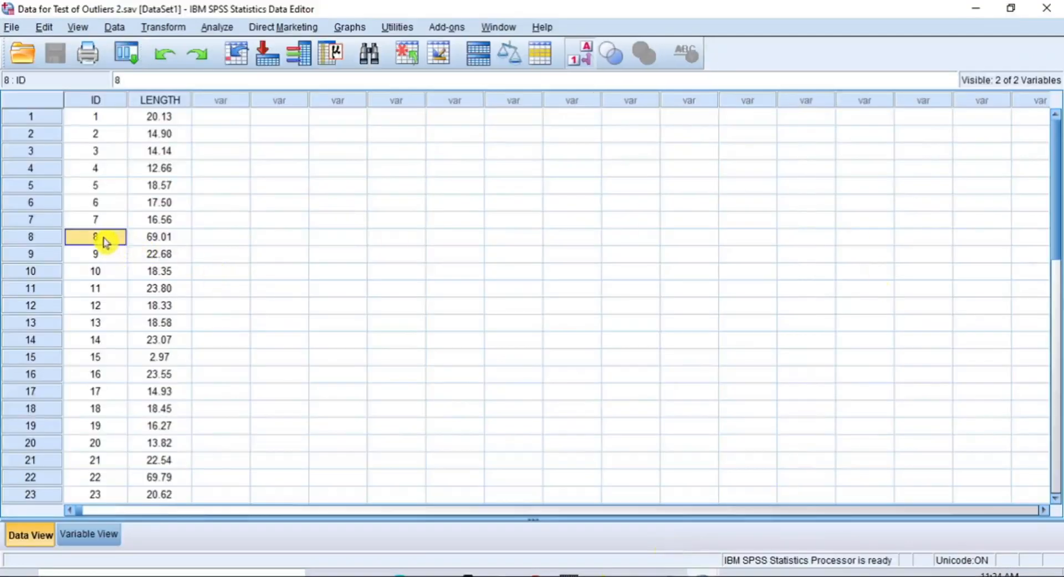
click(95, 357)
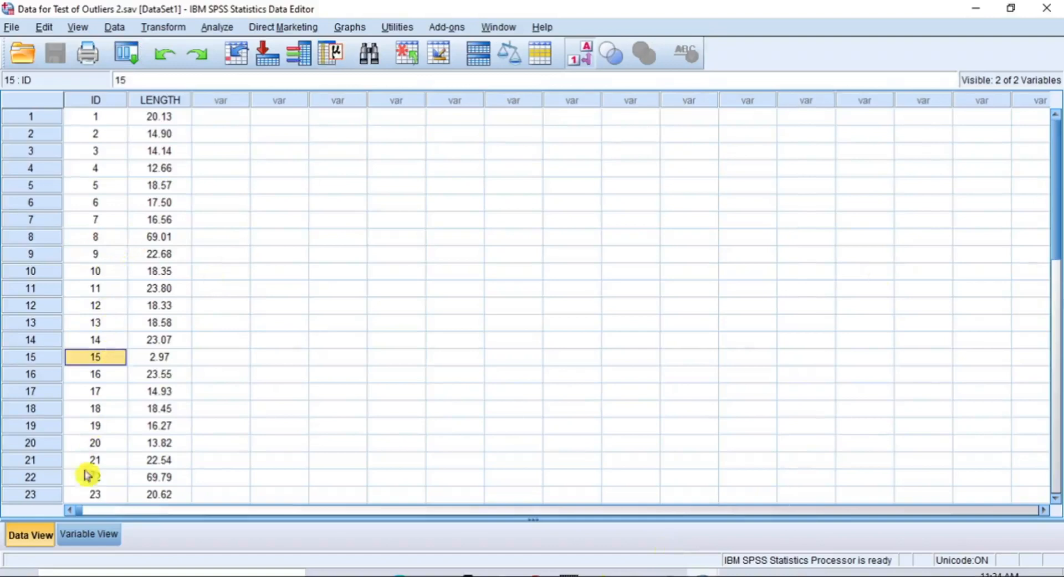
click(95, 477)
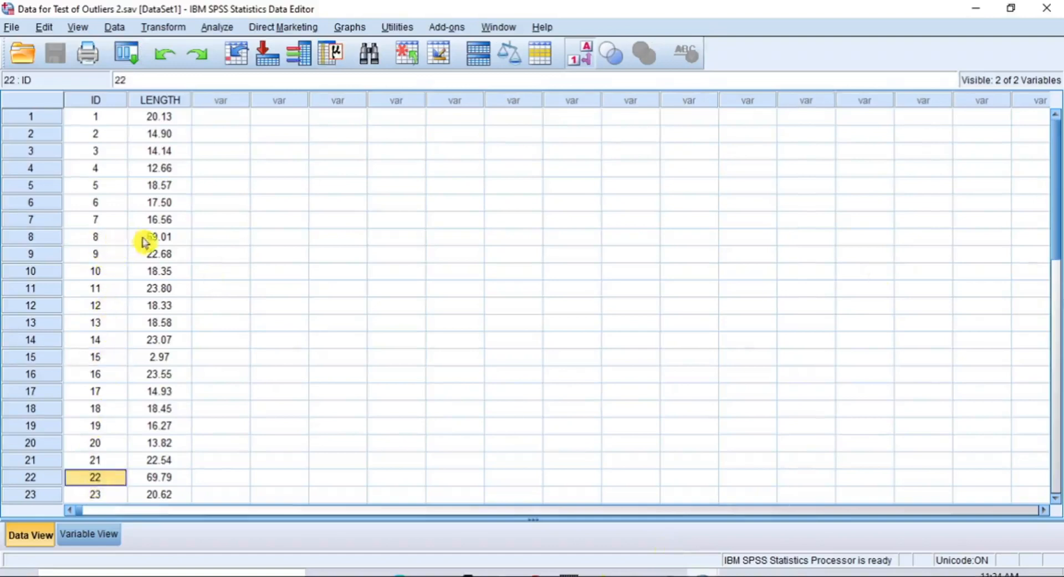
click(159, 236)
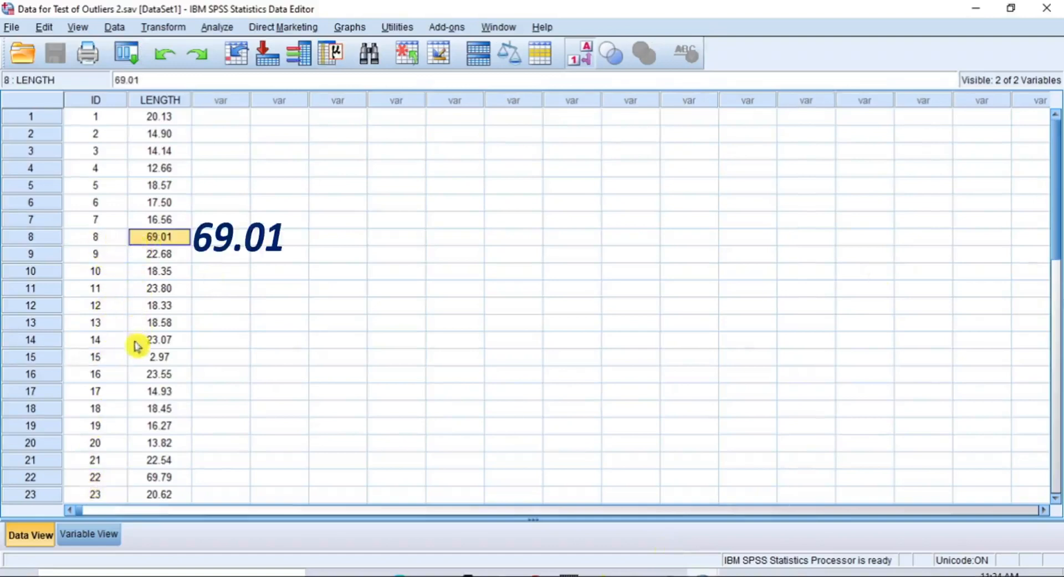
click(159, 357)
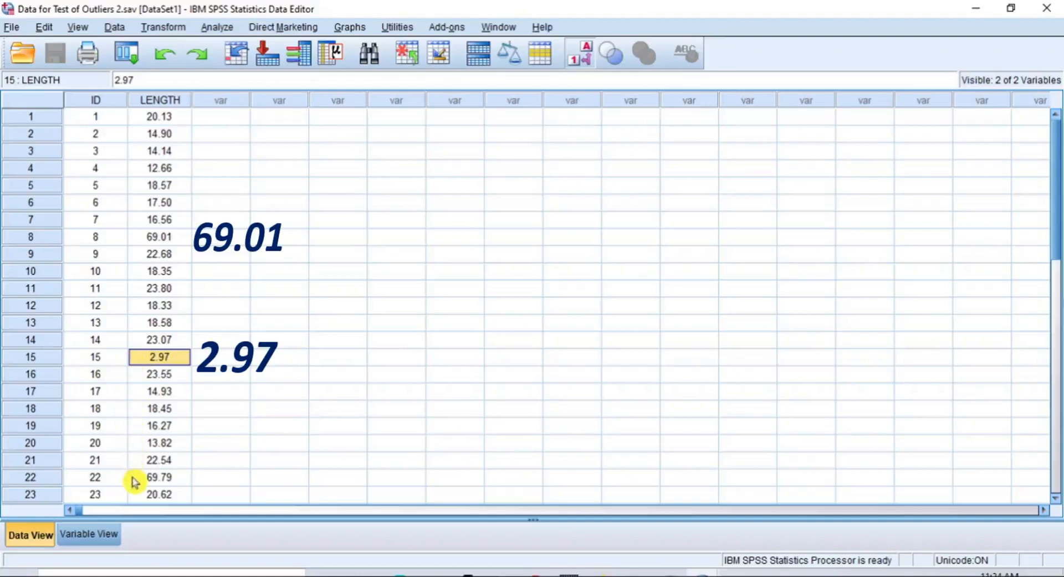
click(159, 477)
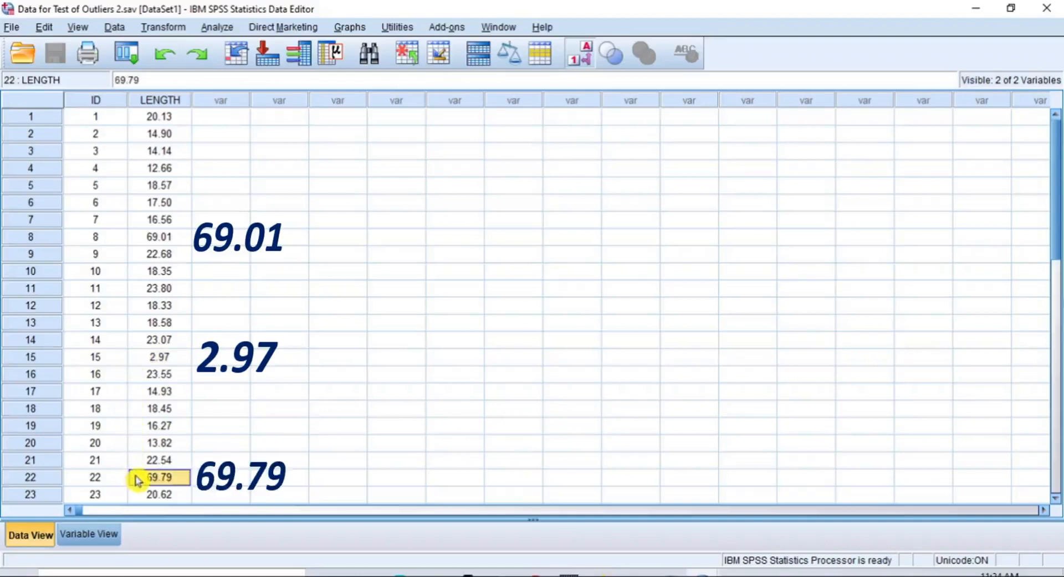
mouse_move(134, 433)
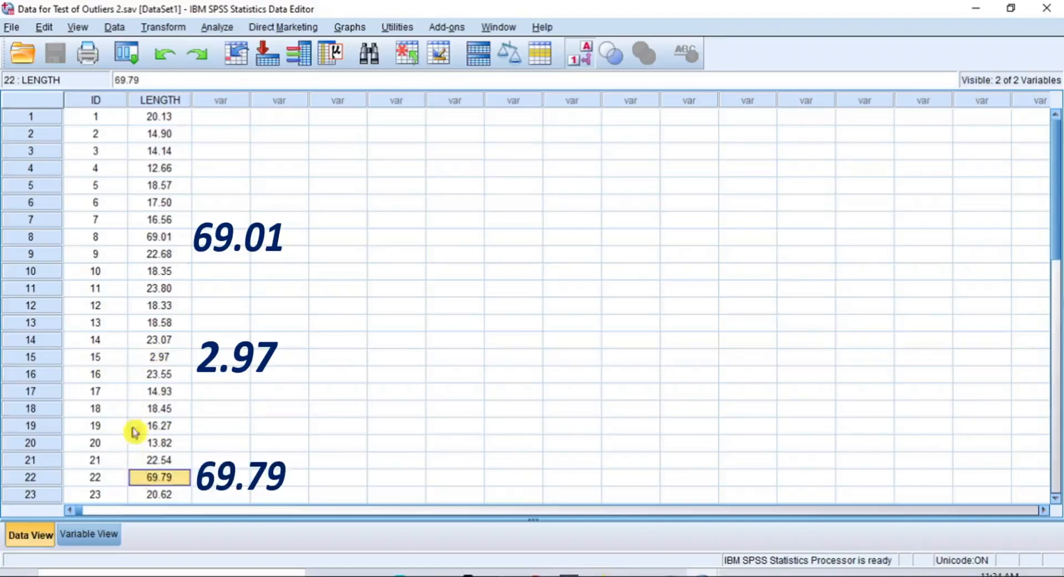
mouse_move(82, 270)
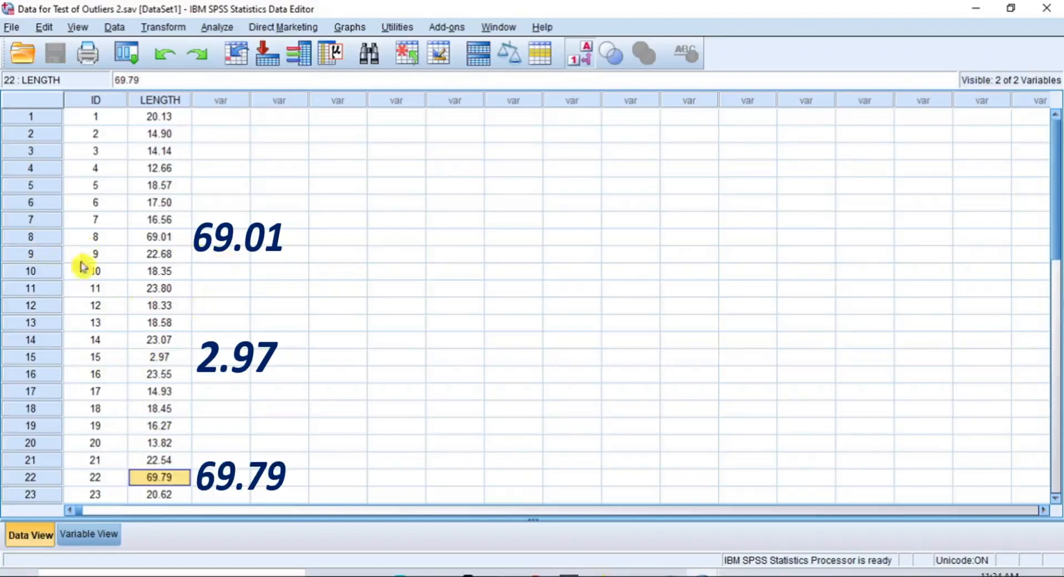
click(95, 236)
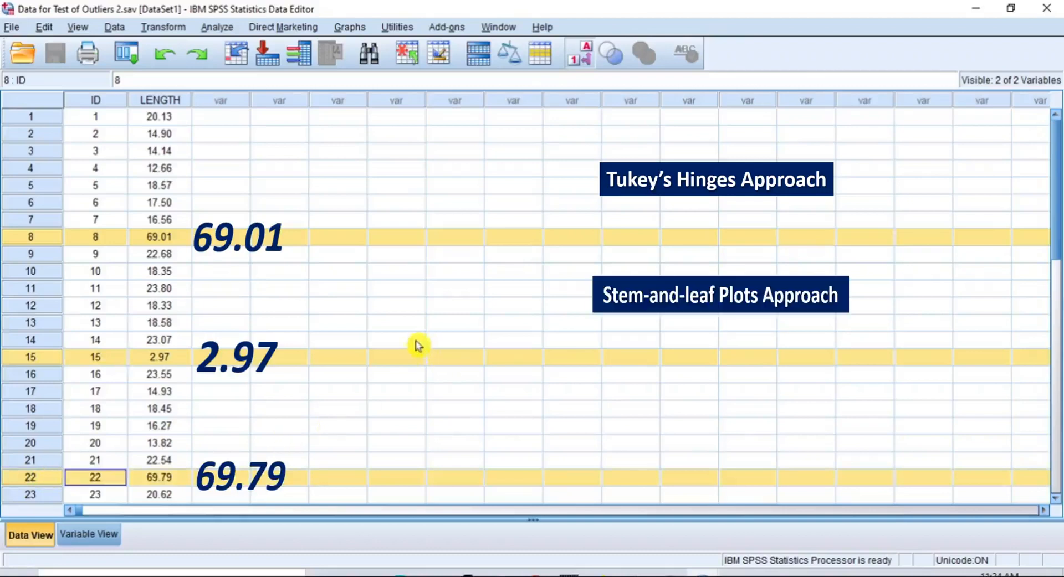
mouse_move(383, 399)
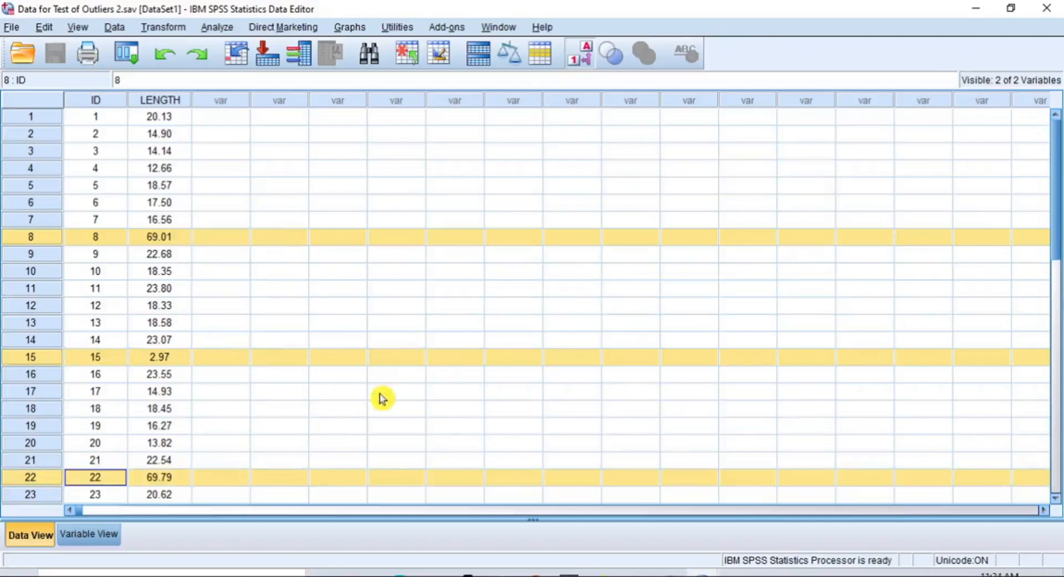
mouse_move(429, 318)
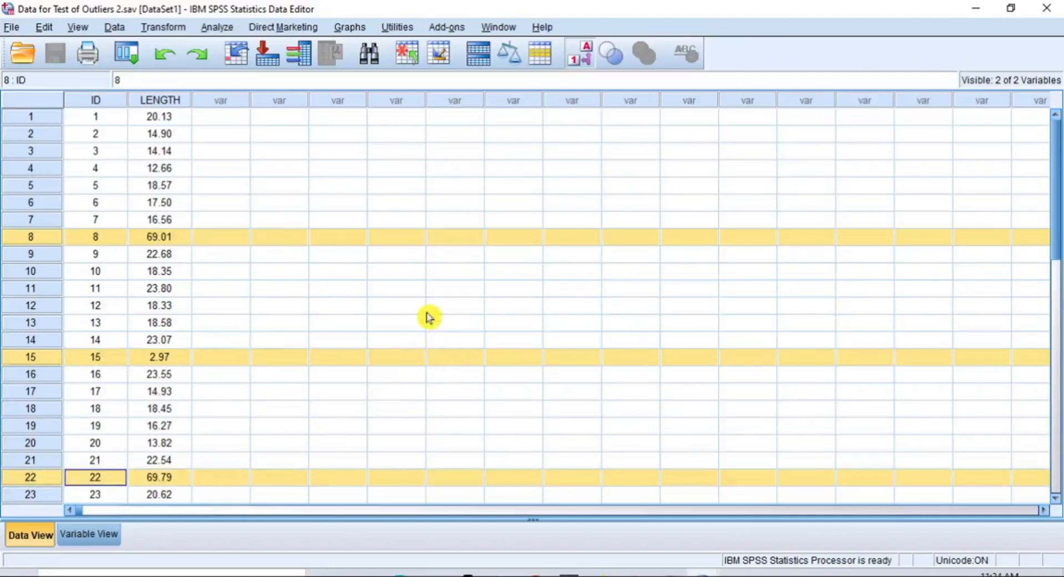
mouse_move(224, 123)
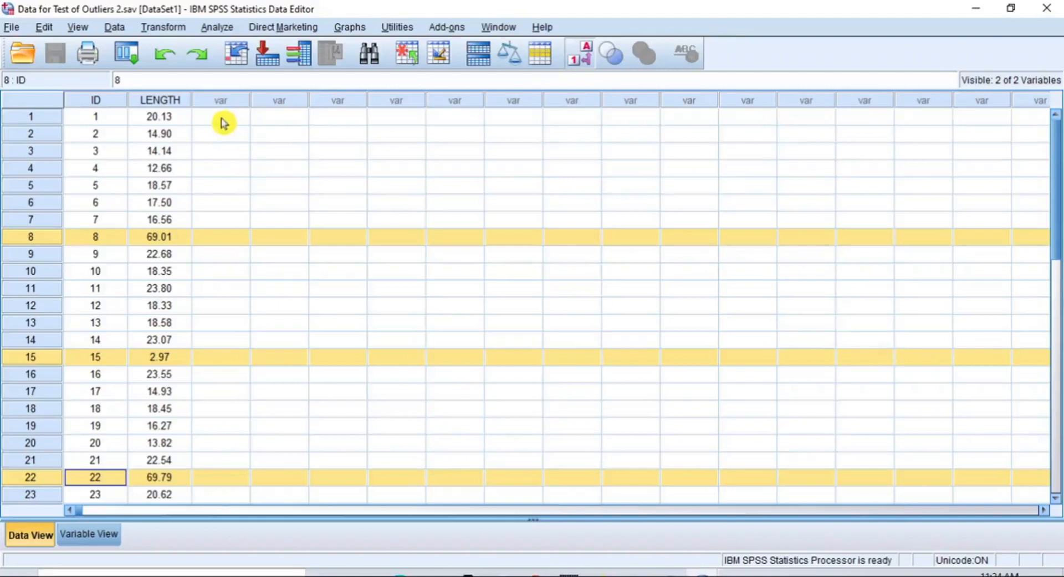
click(220, 115)
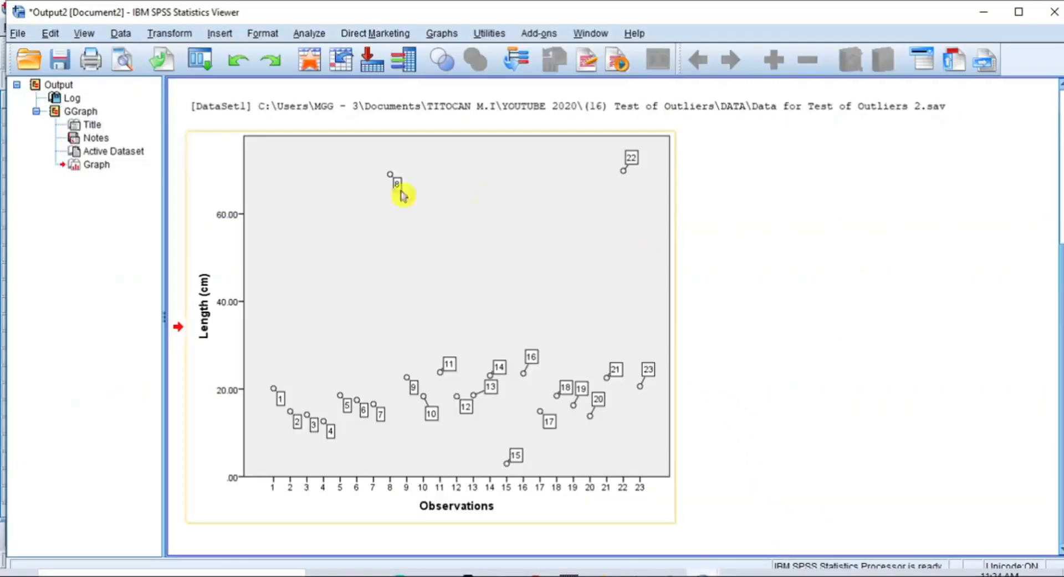
mouse_move(550, 454)
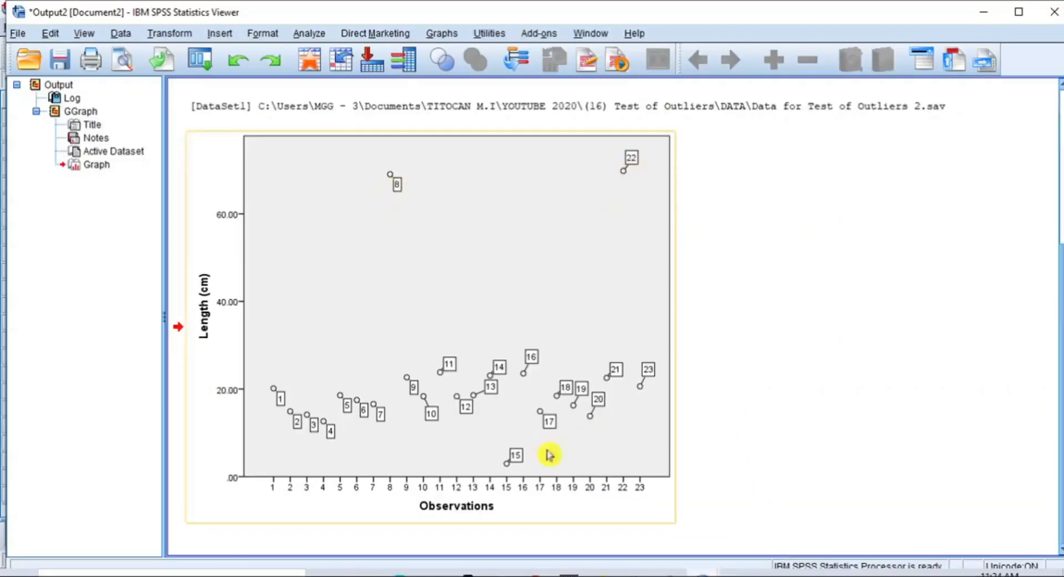
mouse_move(517, 465)
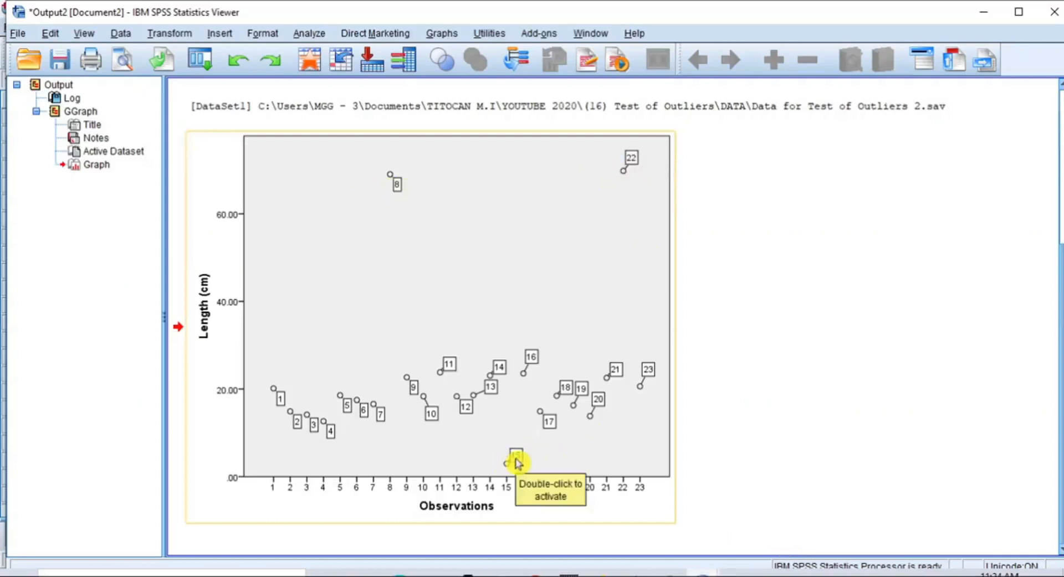
mouse_move(570, 277)
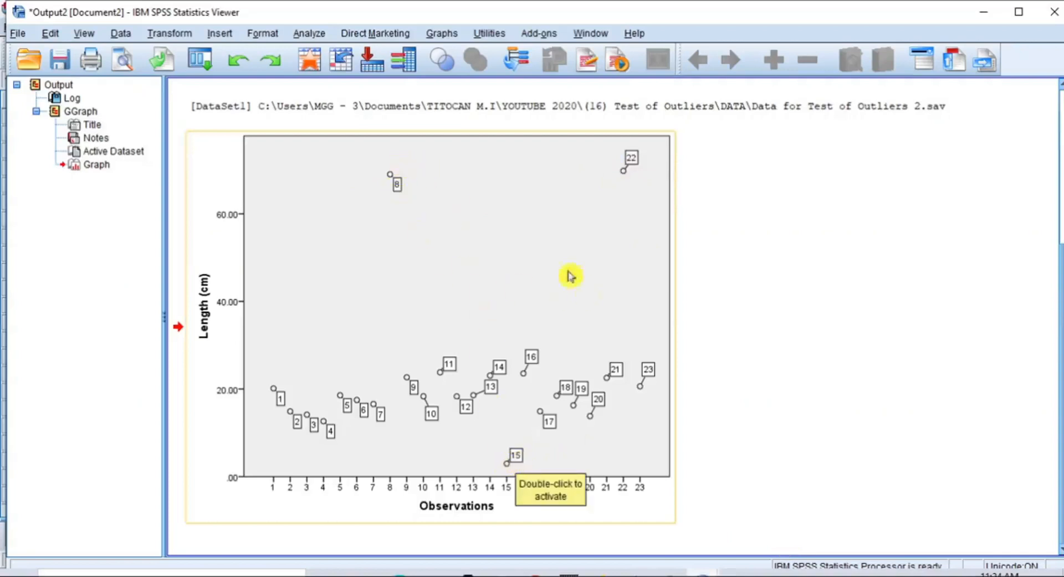
mouse_move(529, 452)
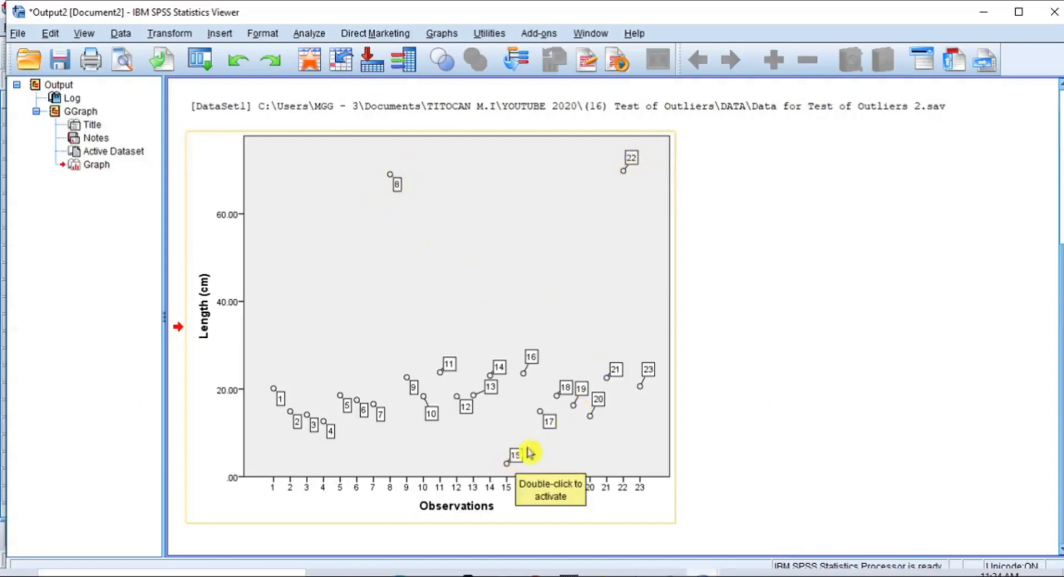
mouse_move(698, 469)
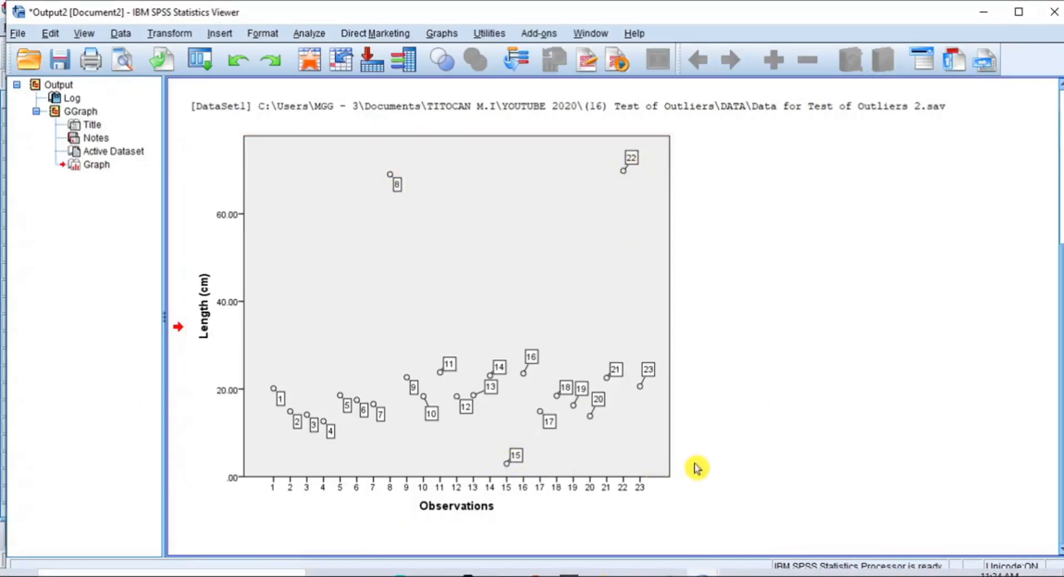
mouse_move(704, 469)
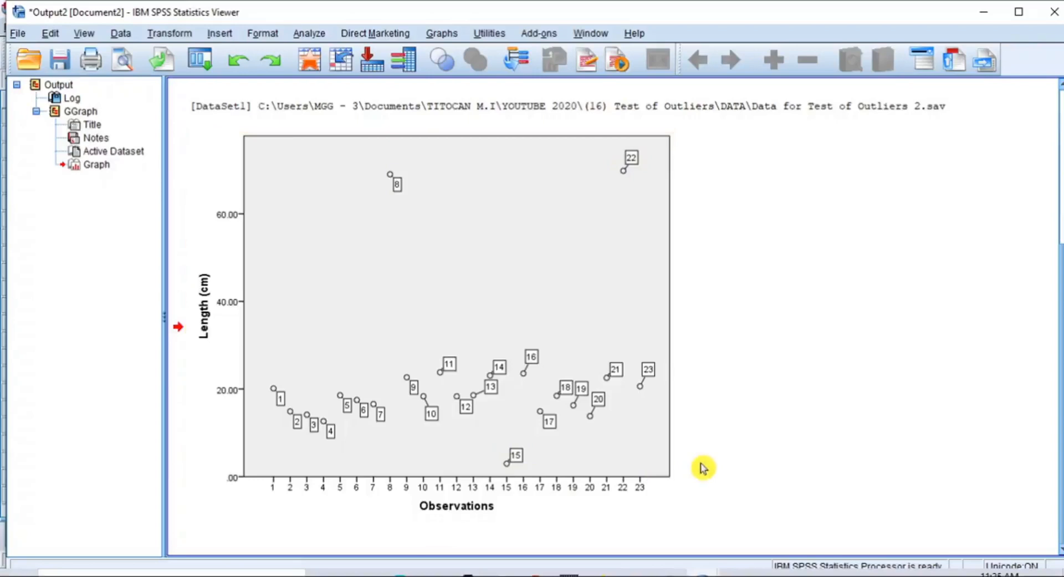
mouse_move(708, 459)
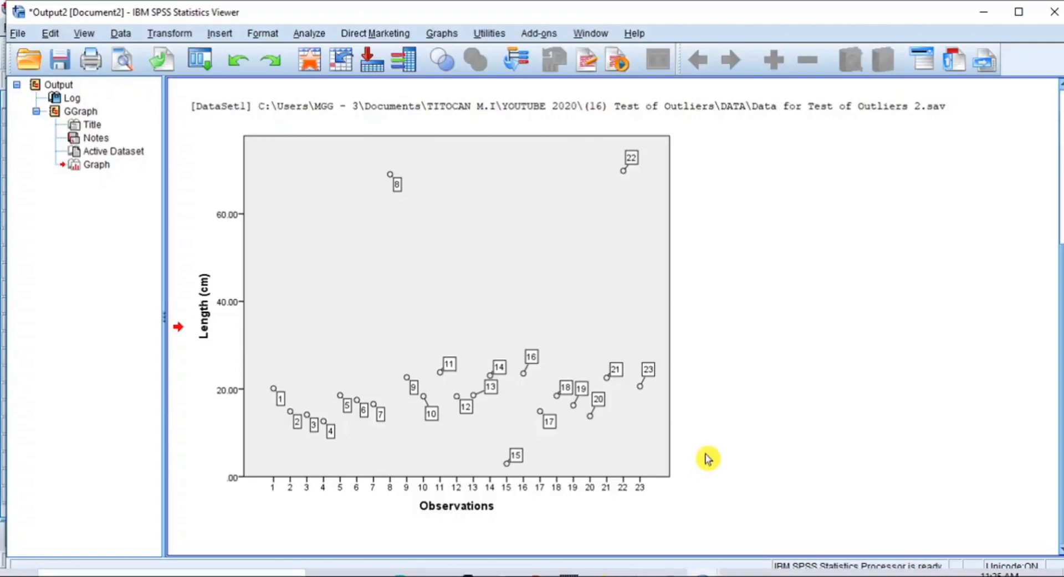
click(460, 214)
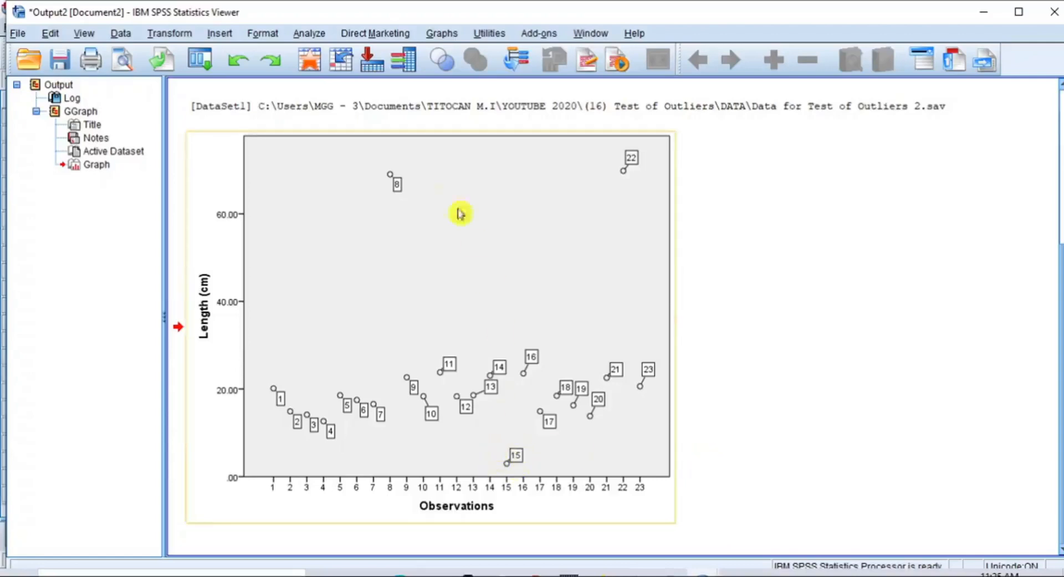
mouse_move(794, 339)
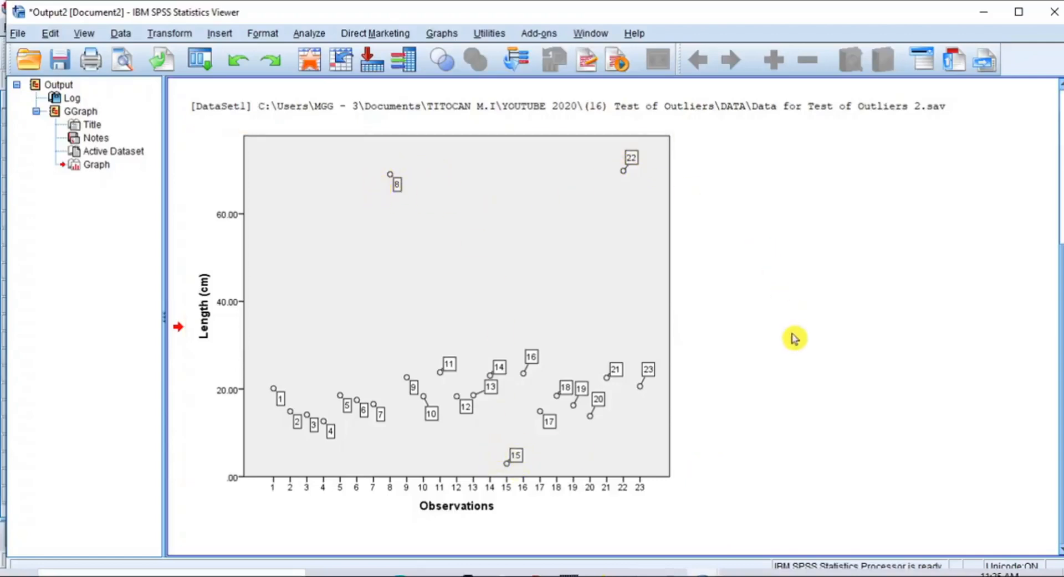
mouse_move(728, 462)
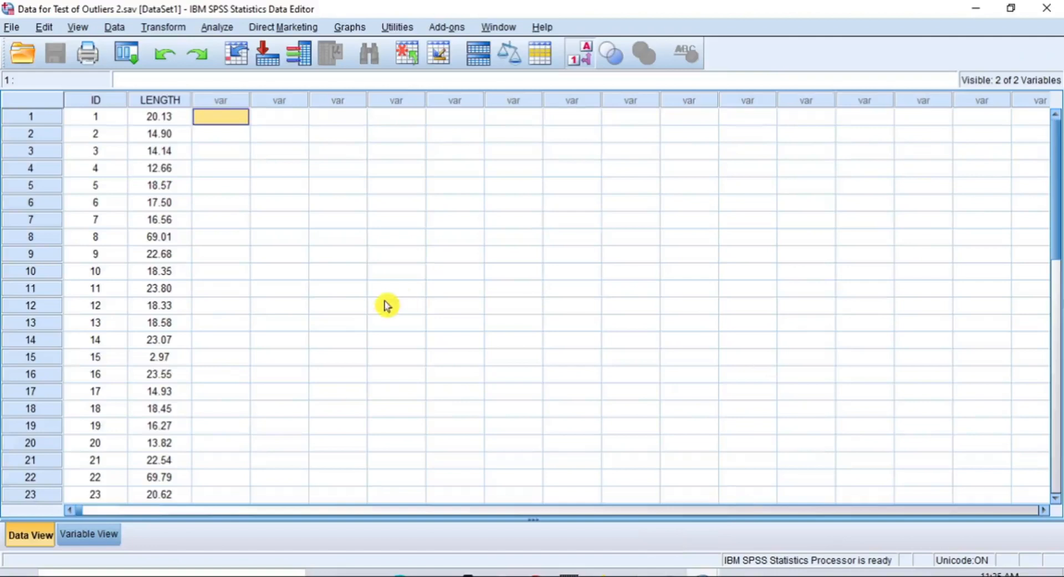
mouse_move(334, 299)
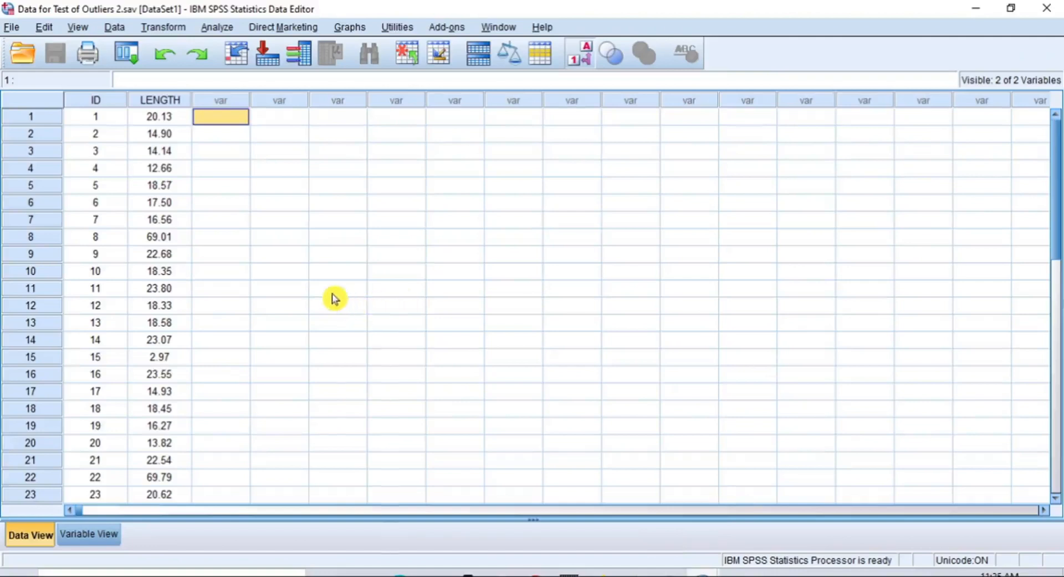
mouse_move(365, 300)
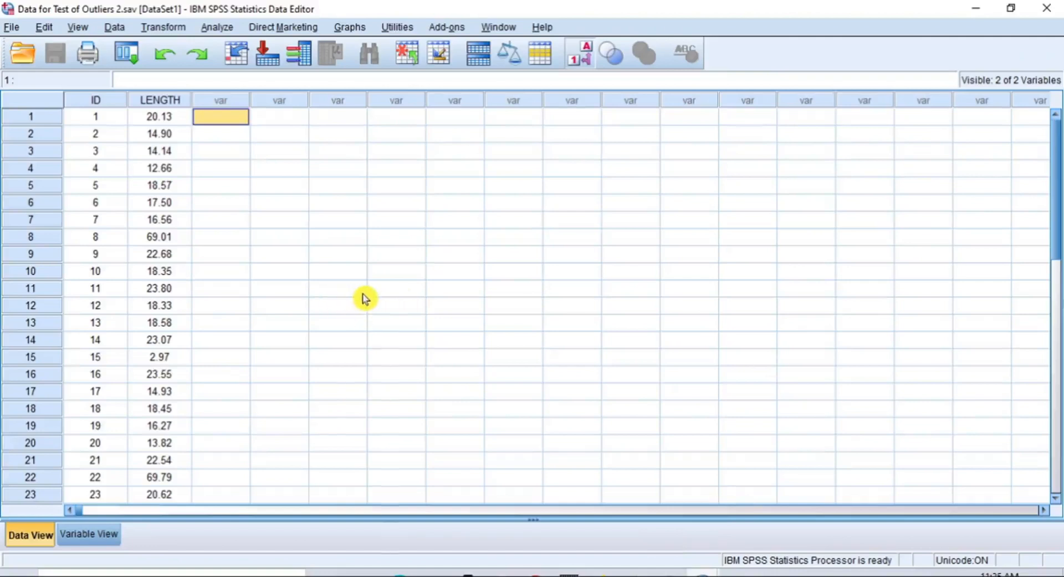
mouse_move(130, 267)
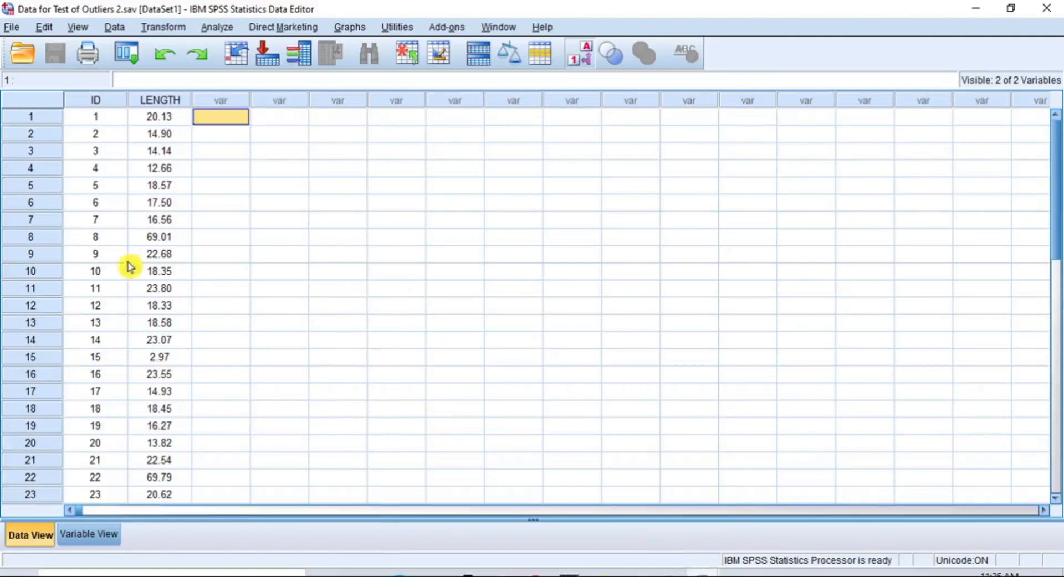
mouse_move(51, 242)
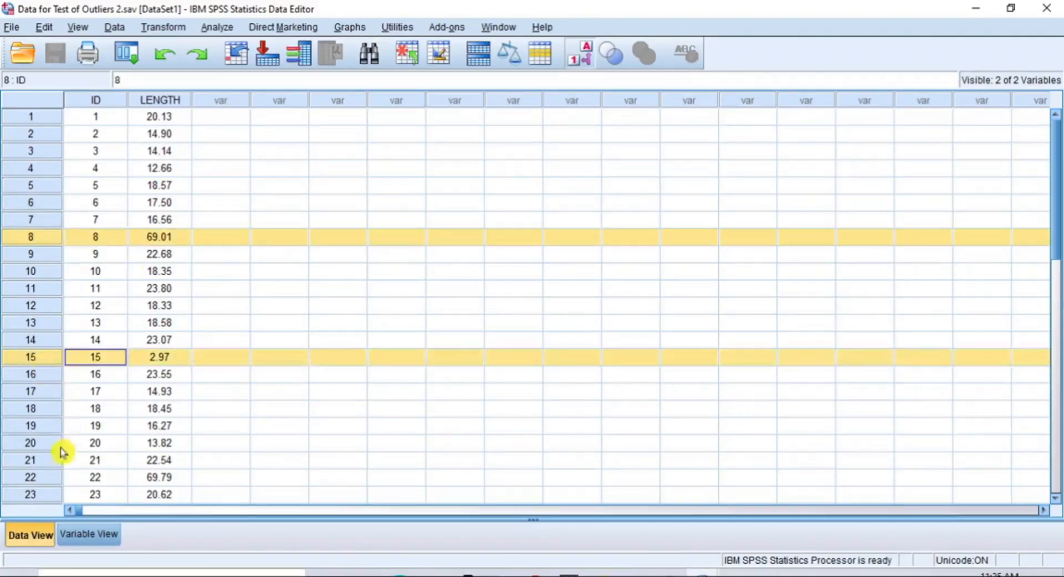
Clear the selected outlier rows 8, 15 and 22, leaving 20 cases.
click(95, 477)
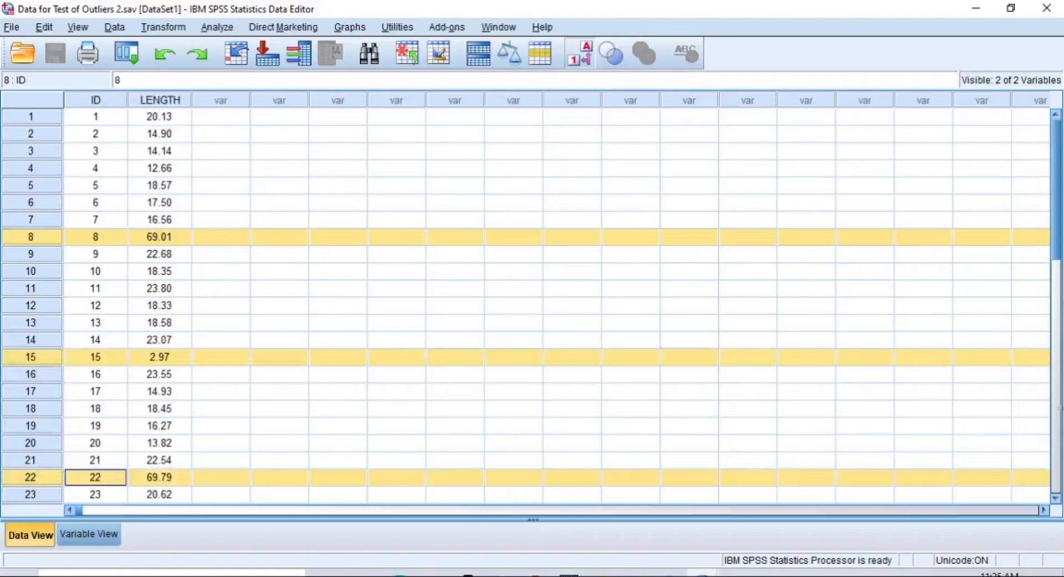
right_click(224, 238)
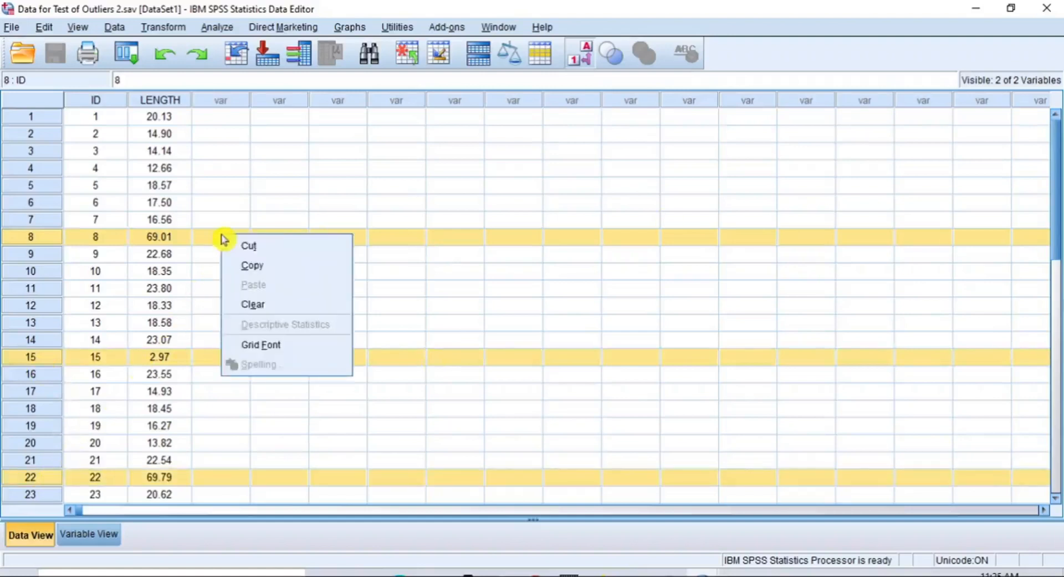
mouse_move(257, 304)
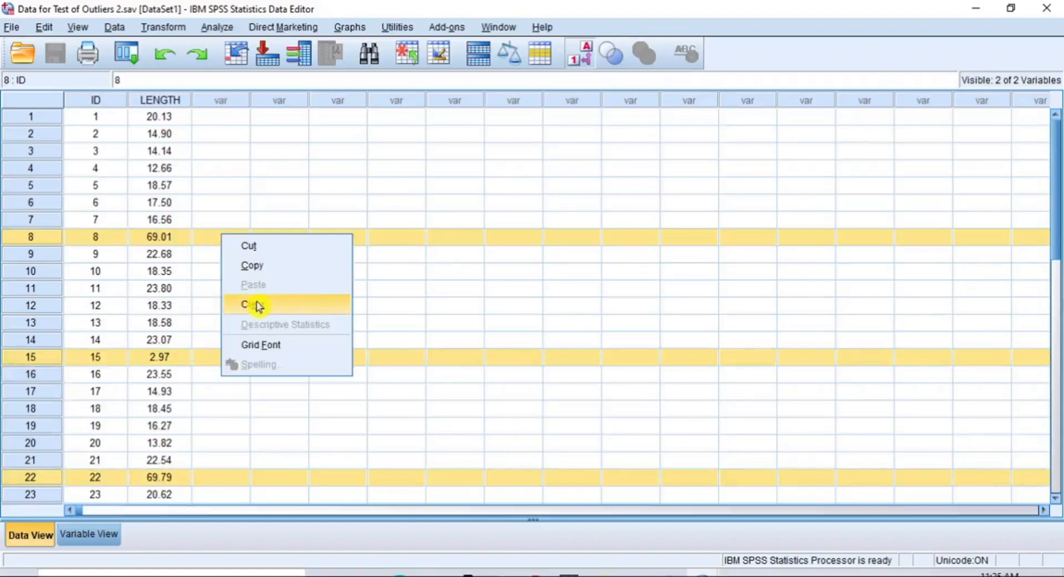
click(251, 305)
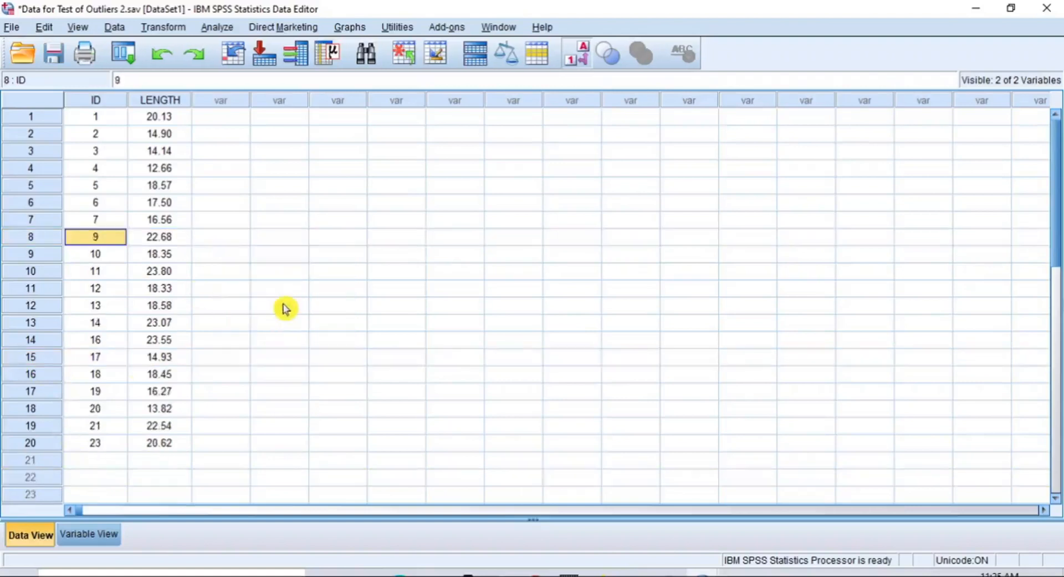
click(159, 116)
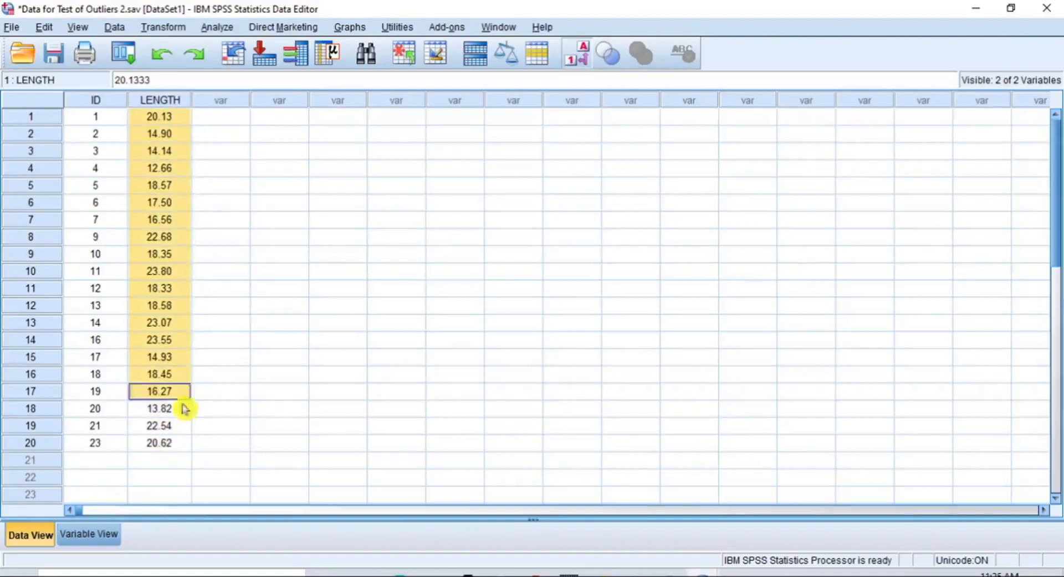
Rerun Chart Builder's Length vs Observations scatterplot on the cleaned 20-case data.
click(159, 185)
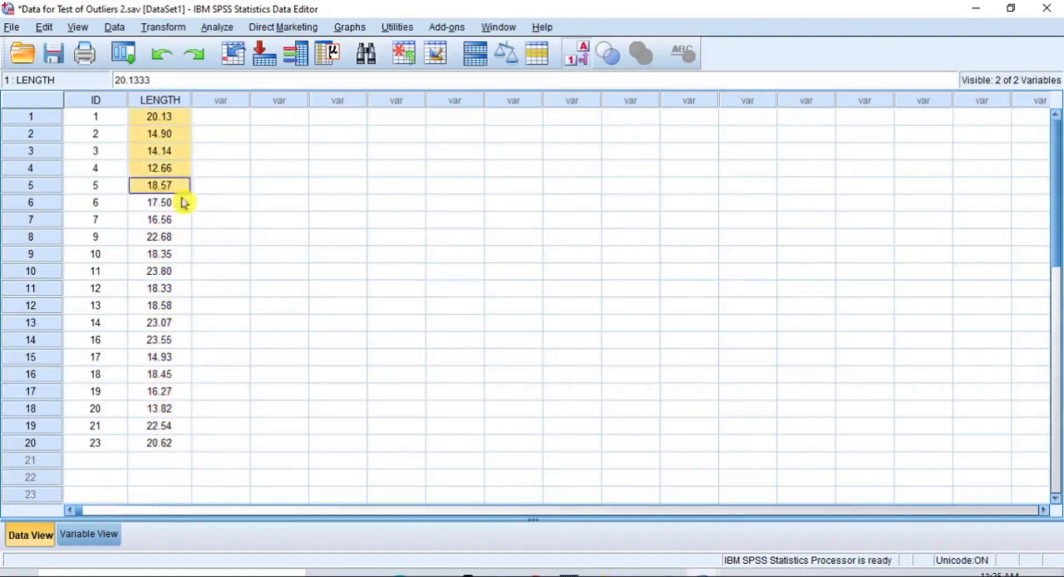
click(159, 116)
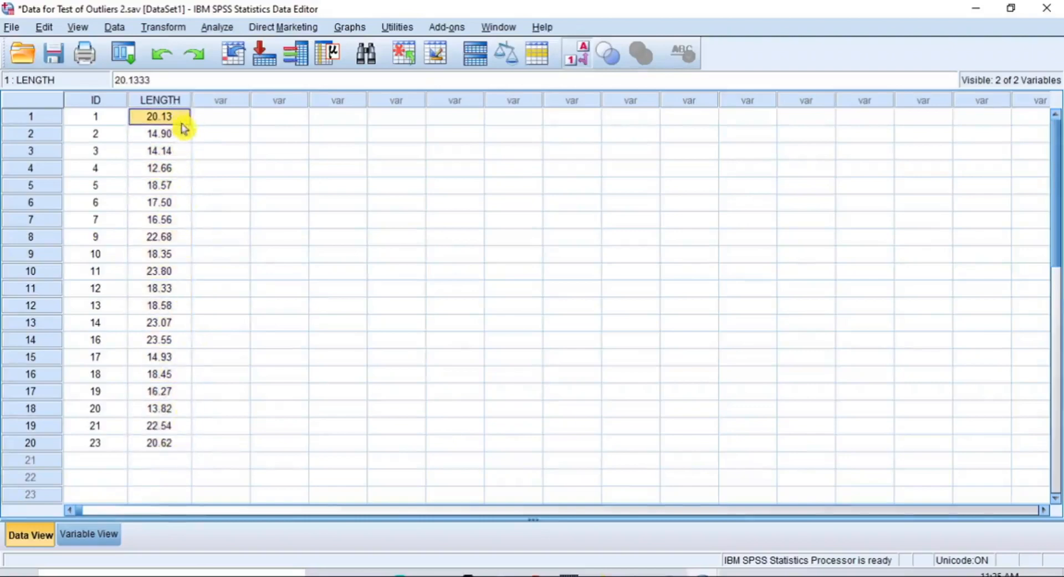
click(220, 116)
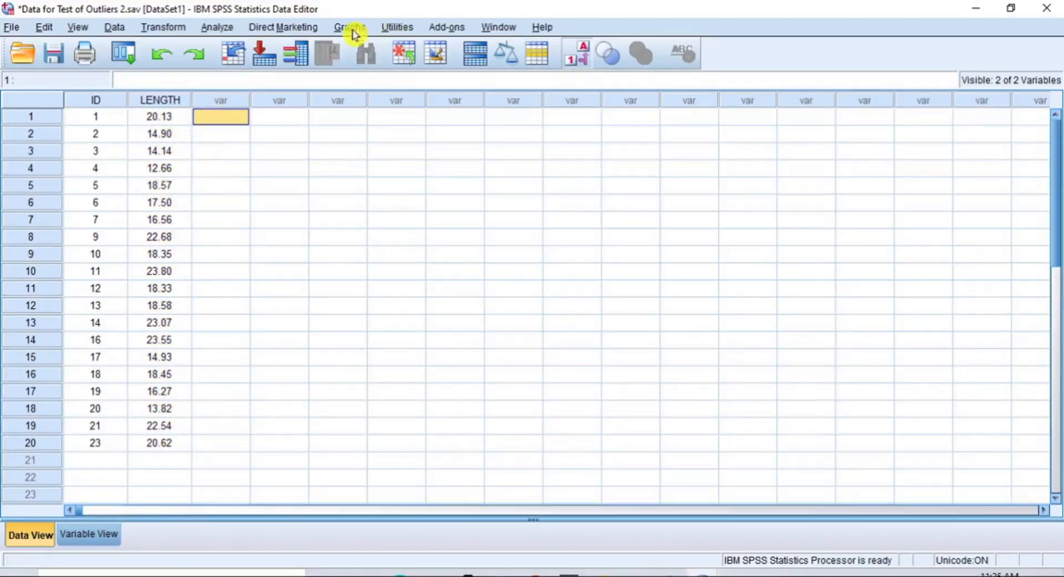
click(349, 27)
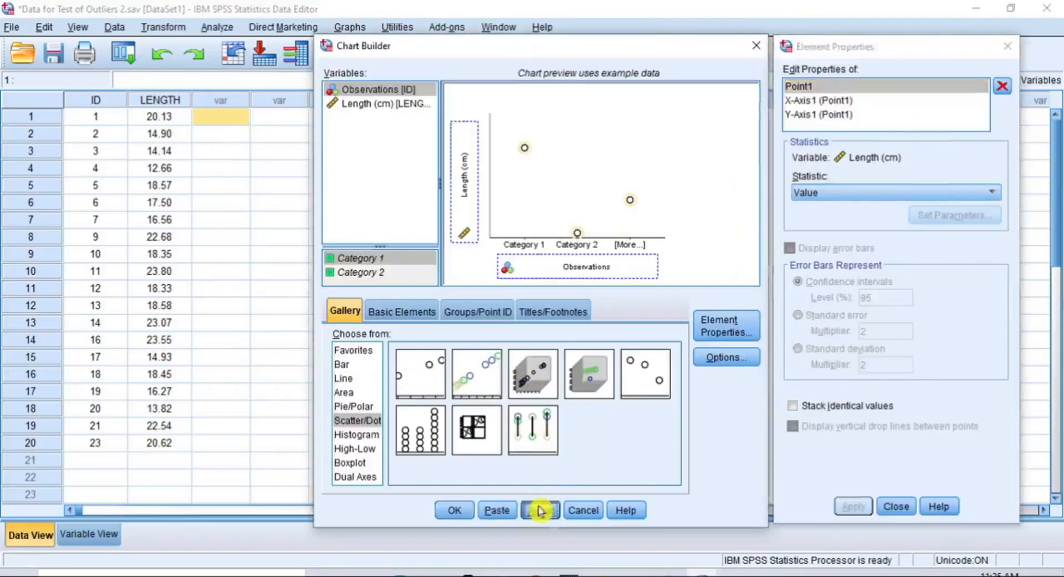
click(540, 510)
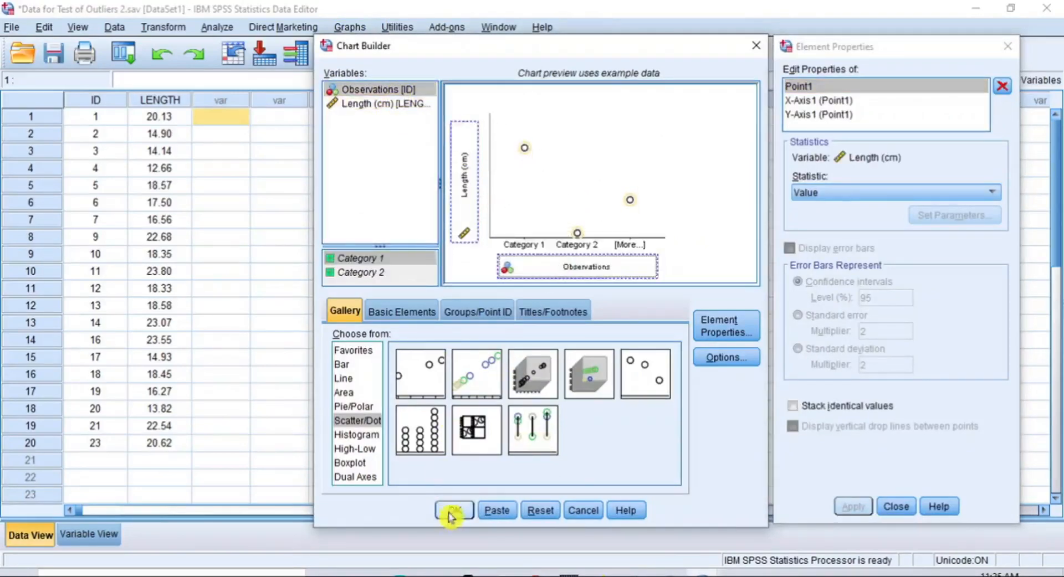
click(454, 511)
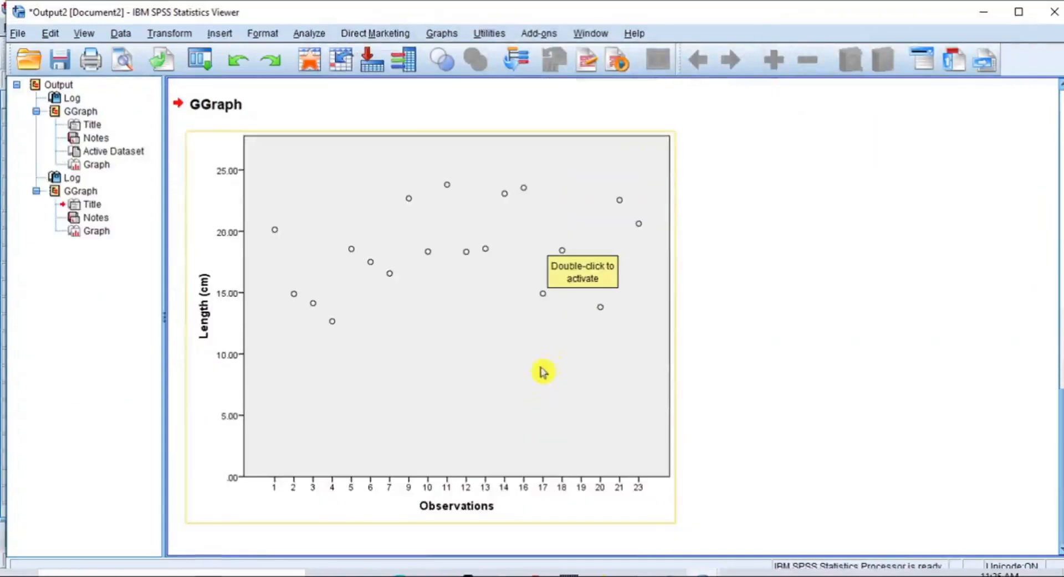
mouse_move(378, 182)
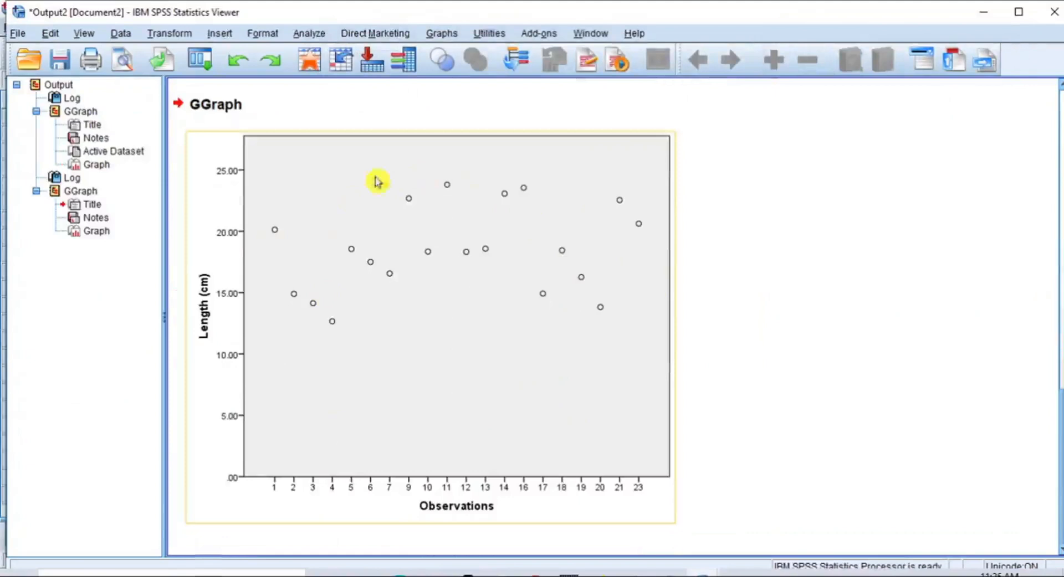
mouse_move(543, 190)
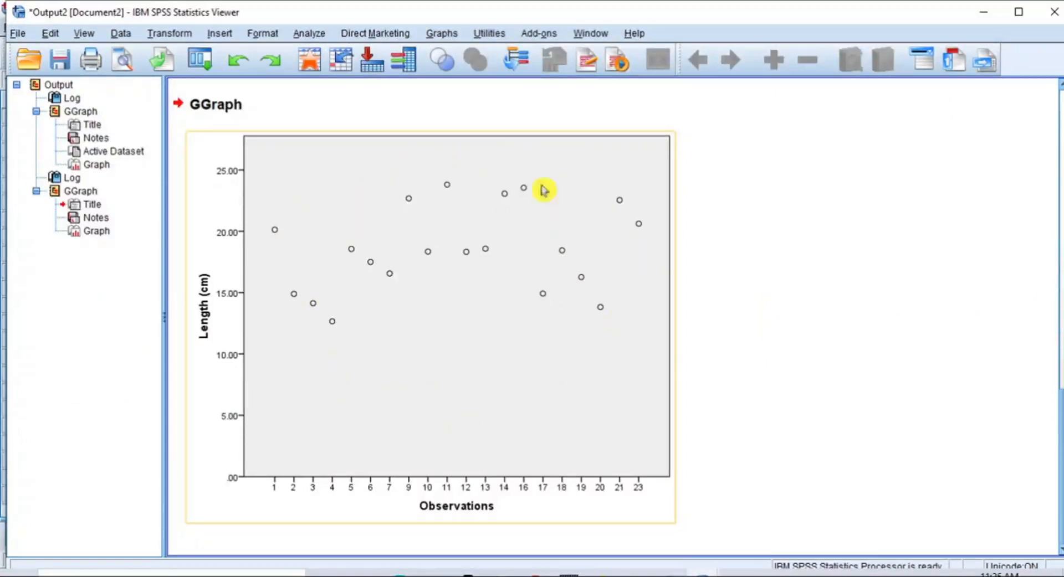
mouse_move(713, 472)
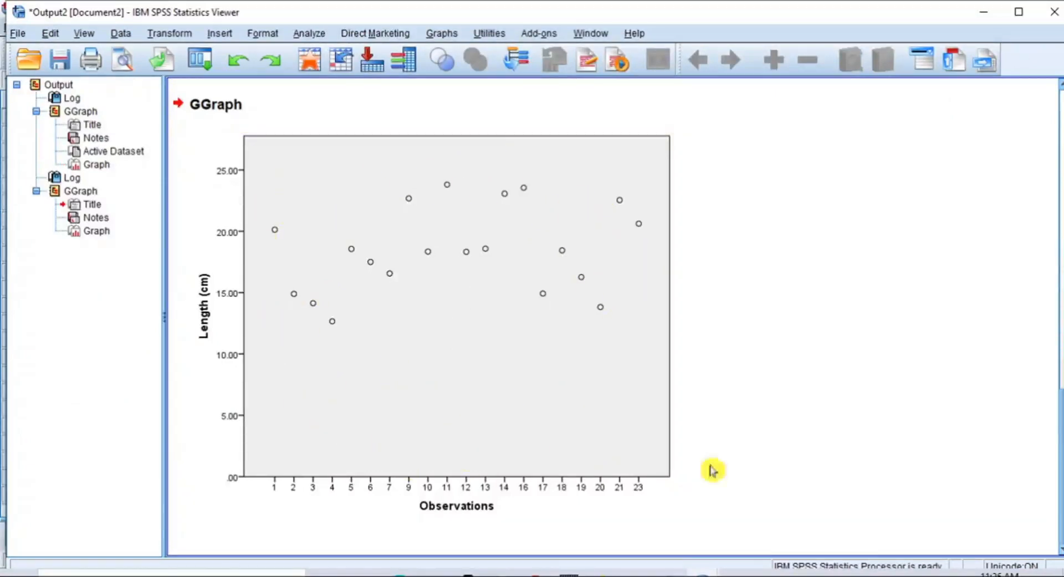
mouse_move(744, 458)
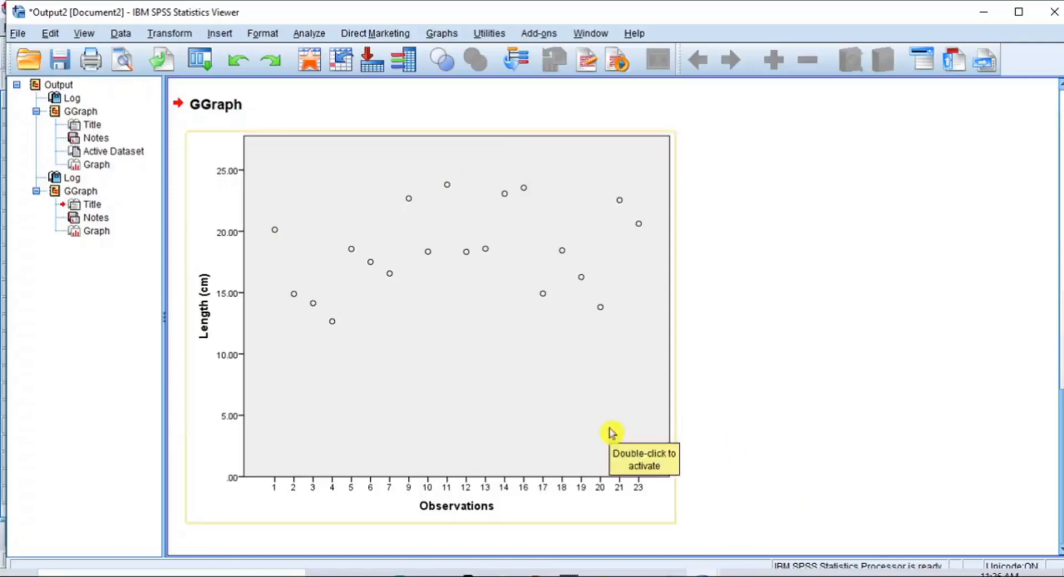
mouse_move(721, 436)
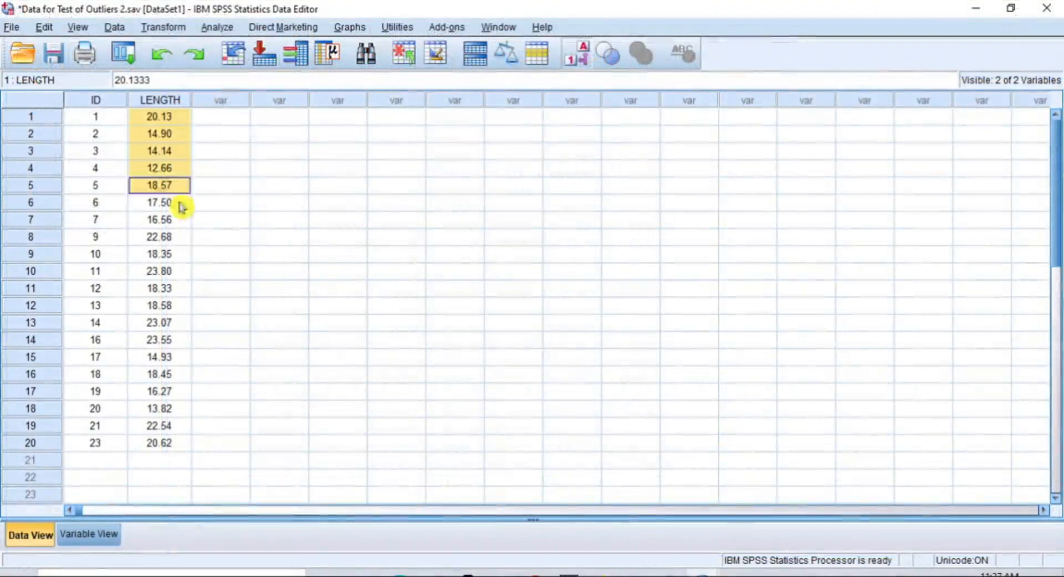
Check the remaining data rows against the outlier-free 20-point scatterplot.
click(159, 444)
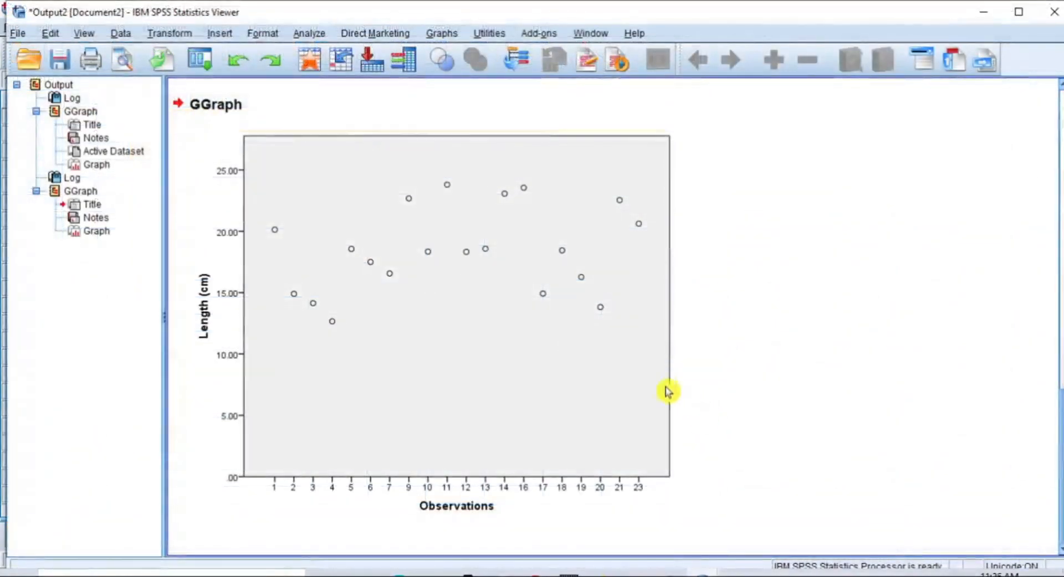
mouse_move(719, 429)
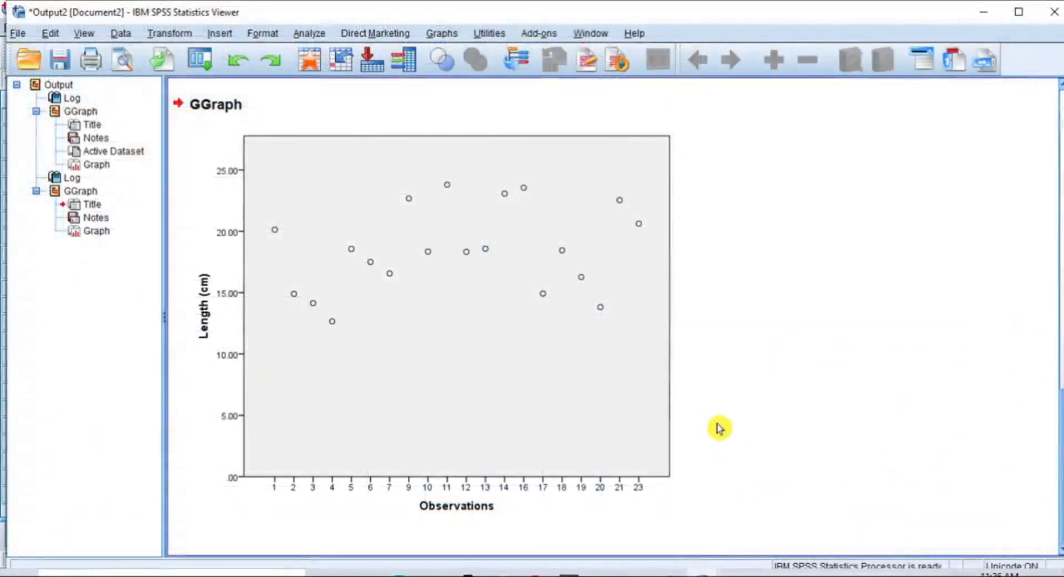